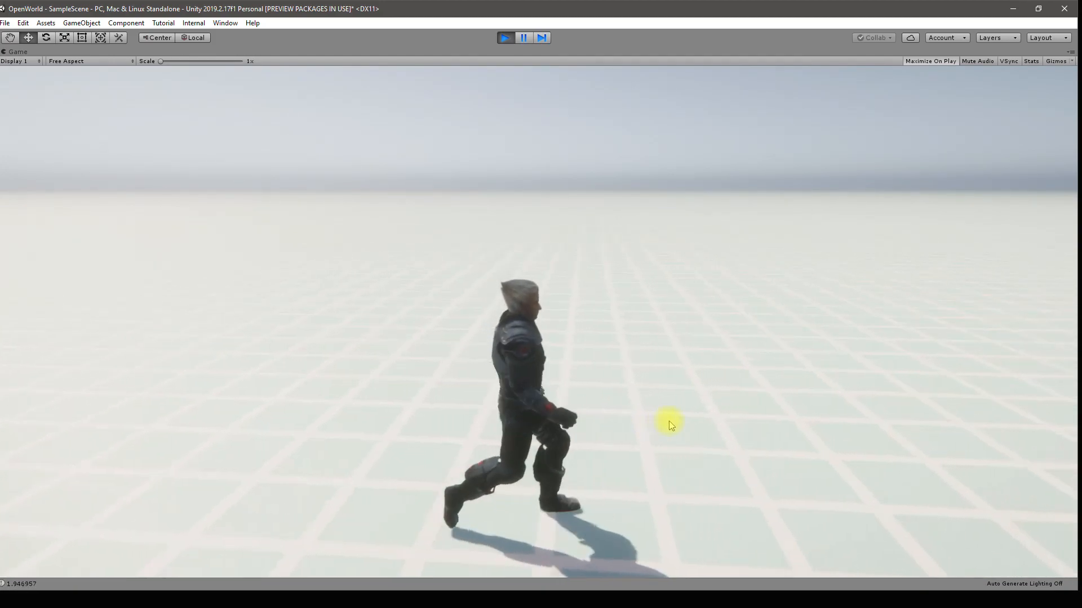
Step: Toggle Play mode off and on with Ctrl+P, stop it, and show the Project tab
{"action": "key", "text": "ctrl+p"}
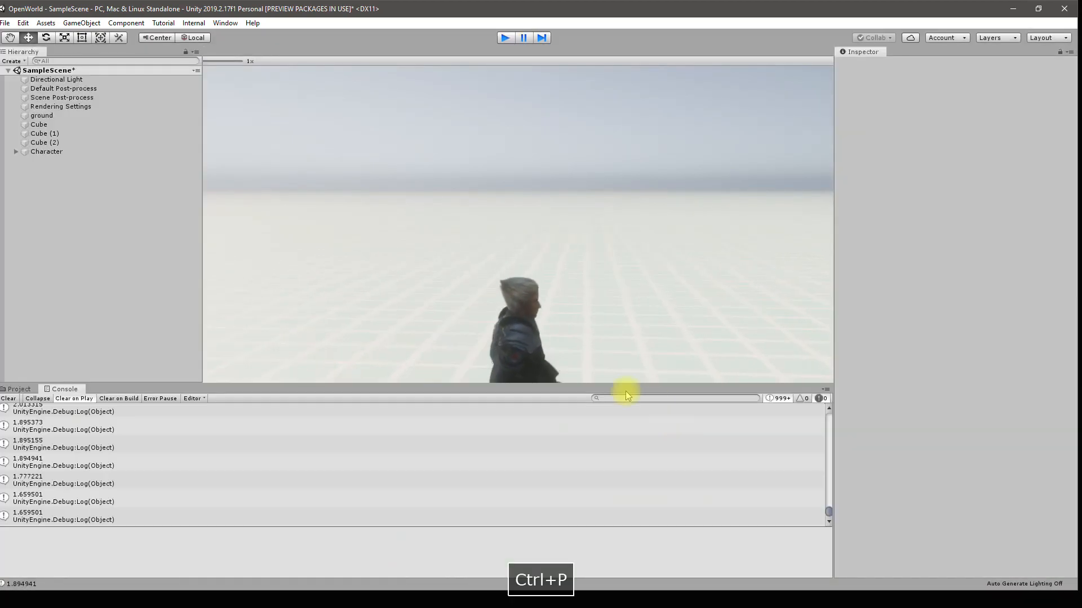
{"action": "key", "text": "ctrl+p"}
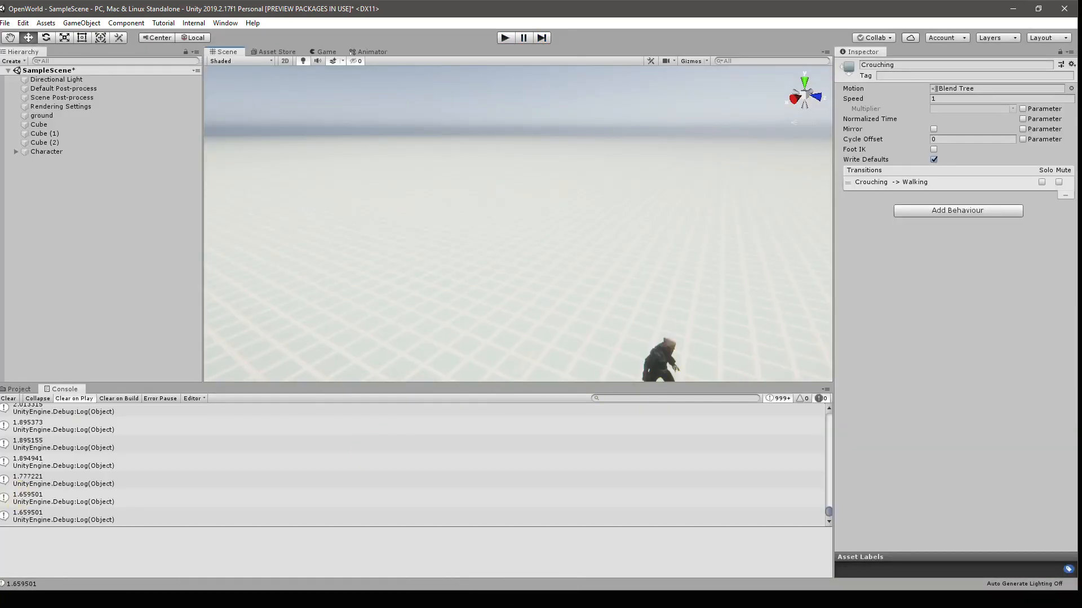
{"action": "key", "text": "ctrl+p"}
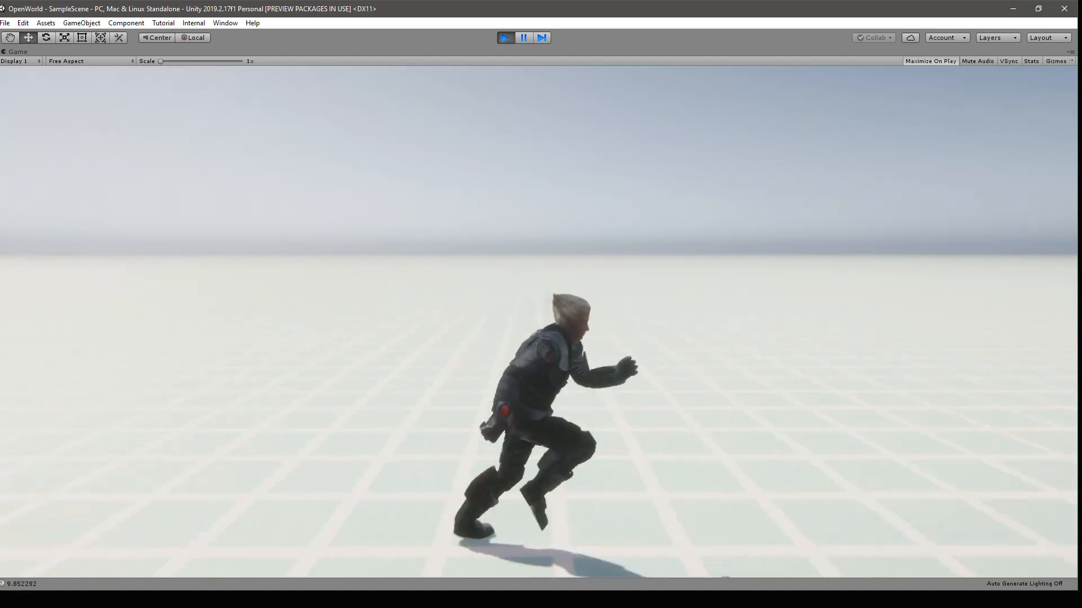
{"action": "key", "text": "ctrl+p"}
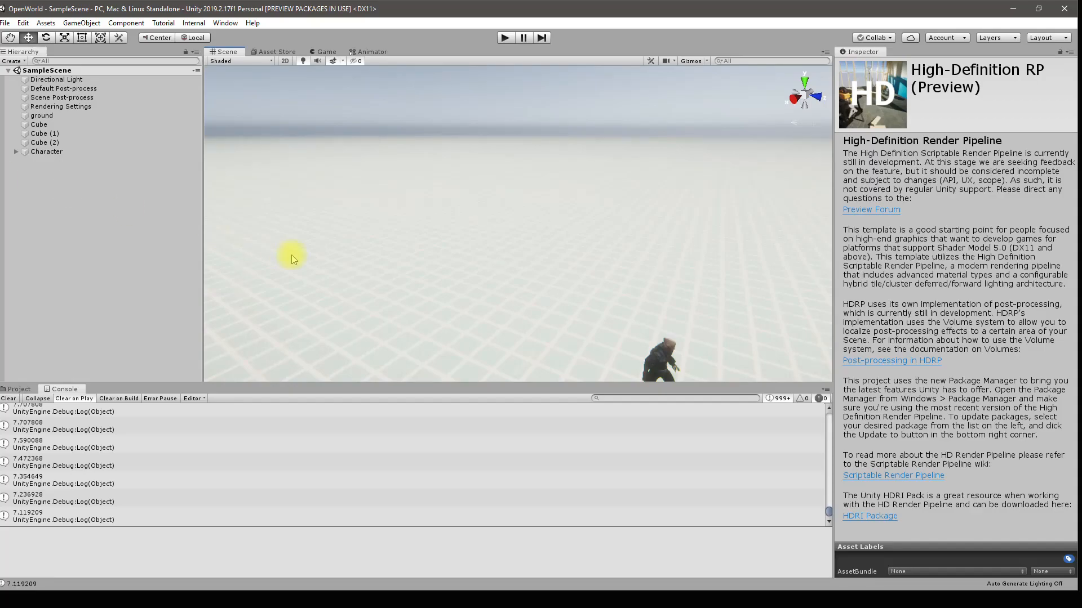
{"action": "mouse_move", "coordinate": [111, 269]}
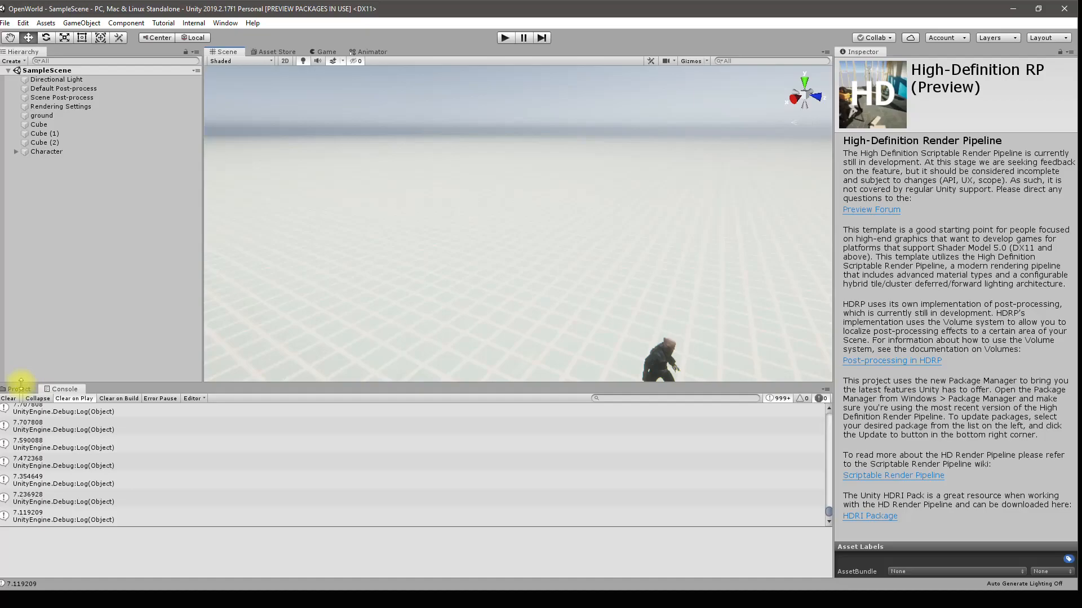
{"action": "left_click", "coordinate": [46, 151]}
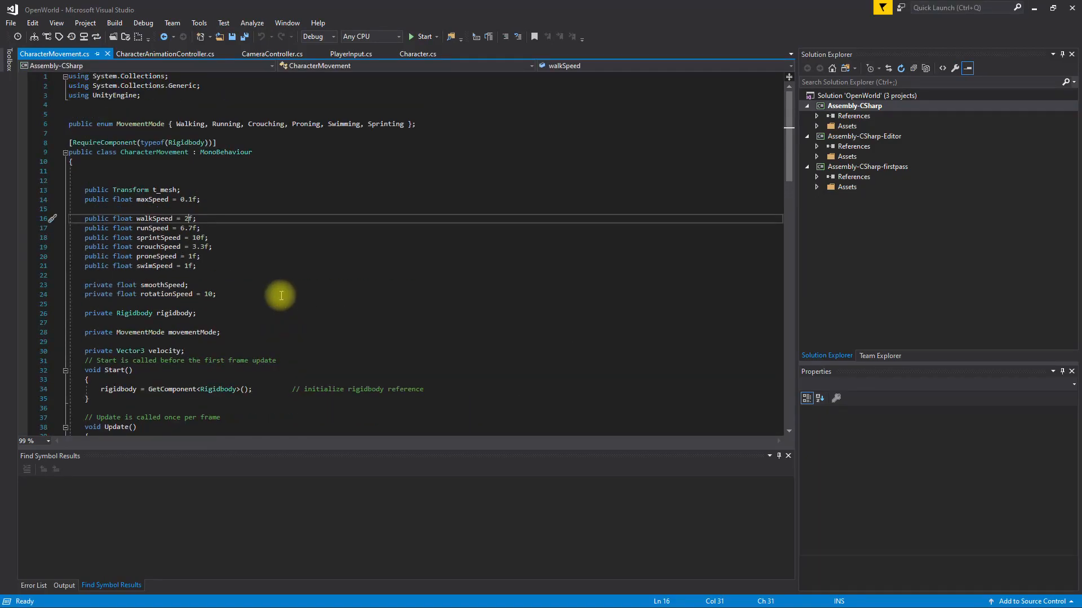
{"action": "mouse_move", "coordinate": [297, 6]}
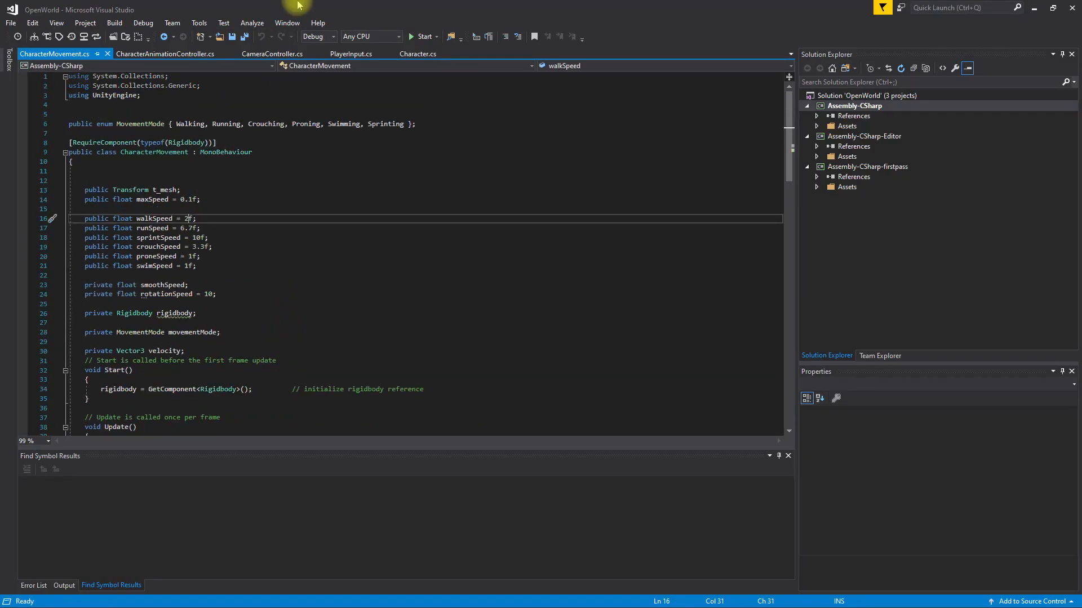
Step: Uncomment Time.timeScale = 0.1f in CharacterAnimationController.Start() and save the script
{"action": "left_click", "coordinate": [418, 54]}
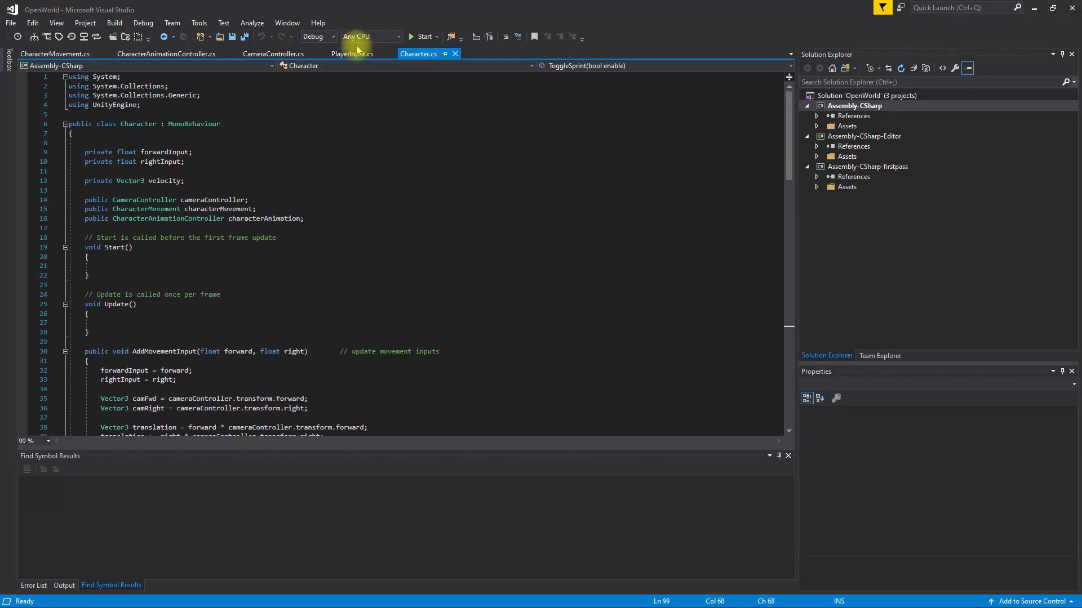
{"action": "left_click", "coordinate": [351, 54]}
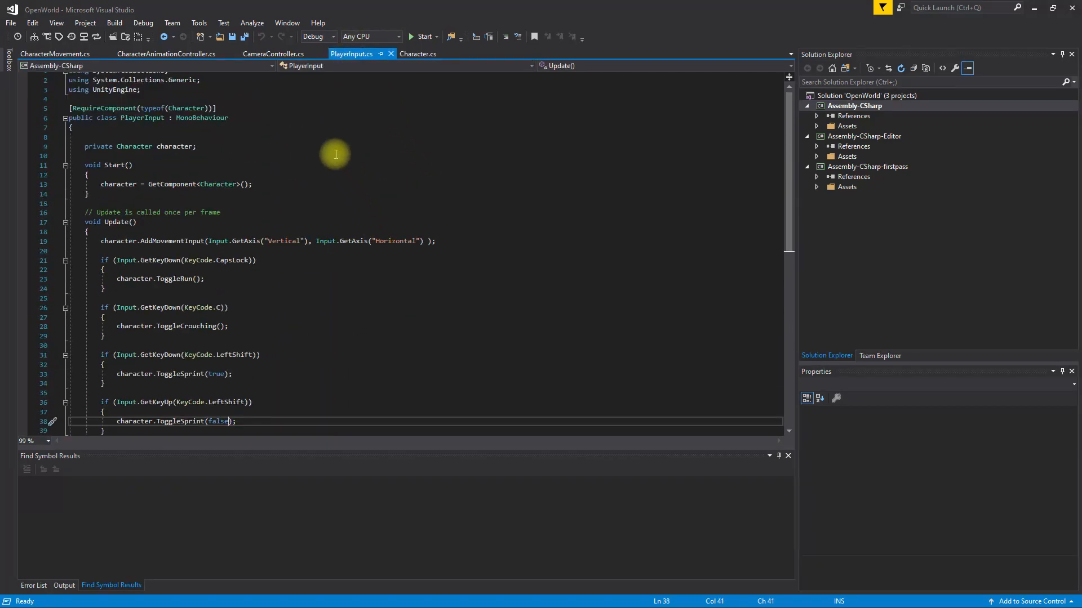
{"action": "left_click", "coordinate": [273, 54]}
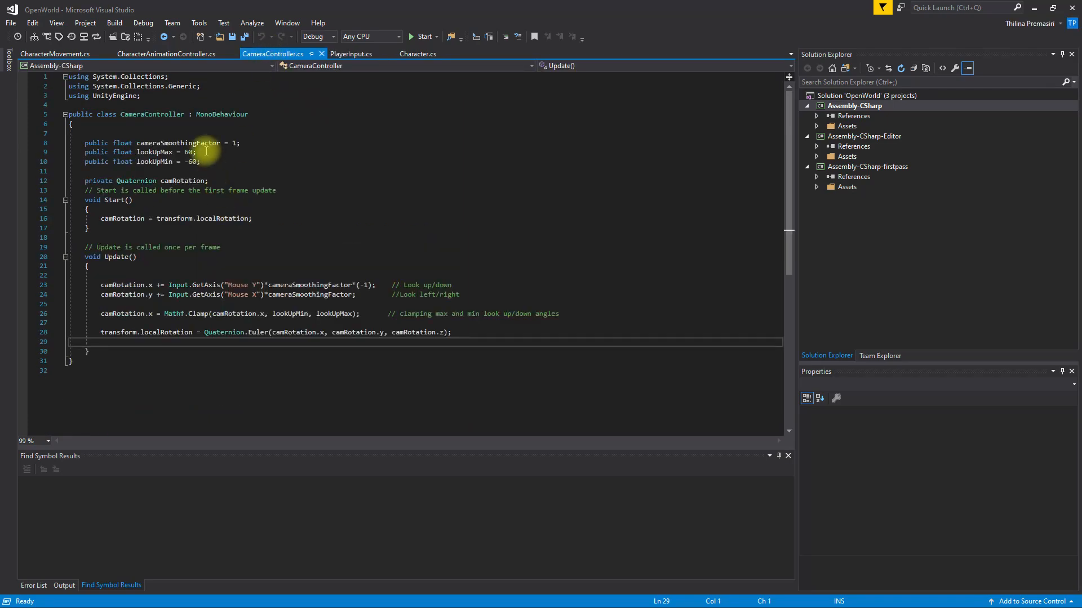
{"action": "left_click", "coordinate": [166, 54]}
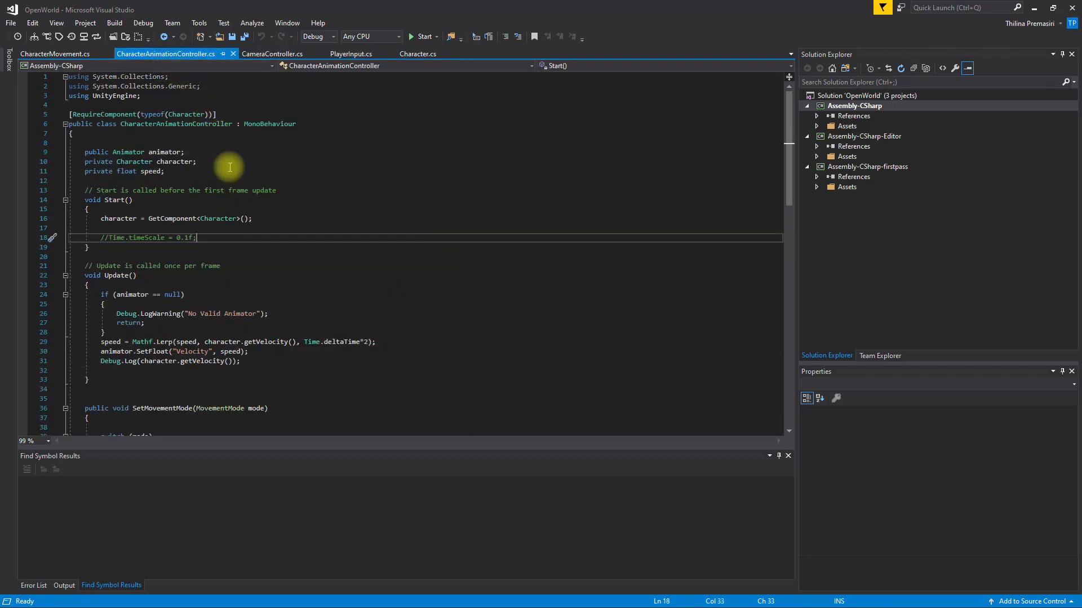
{"action": "mouse_move", "coordinate": [593, 225]}
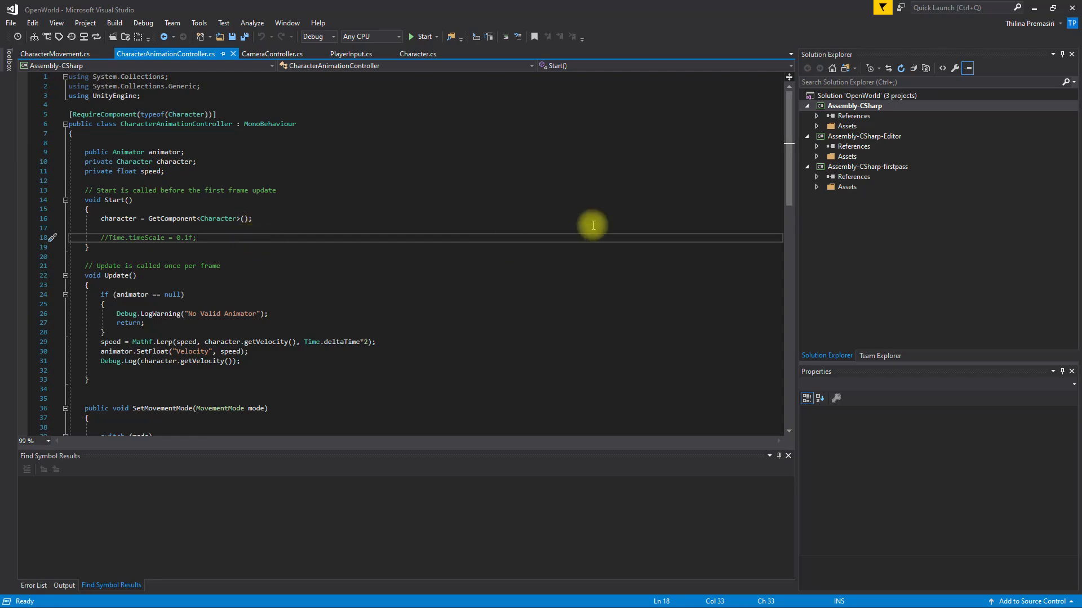
{"action": "key", "text": "ctrl+k"}
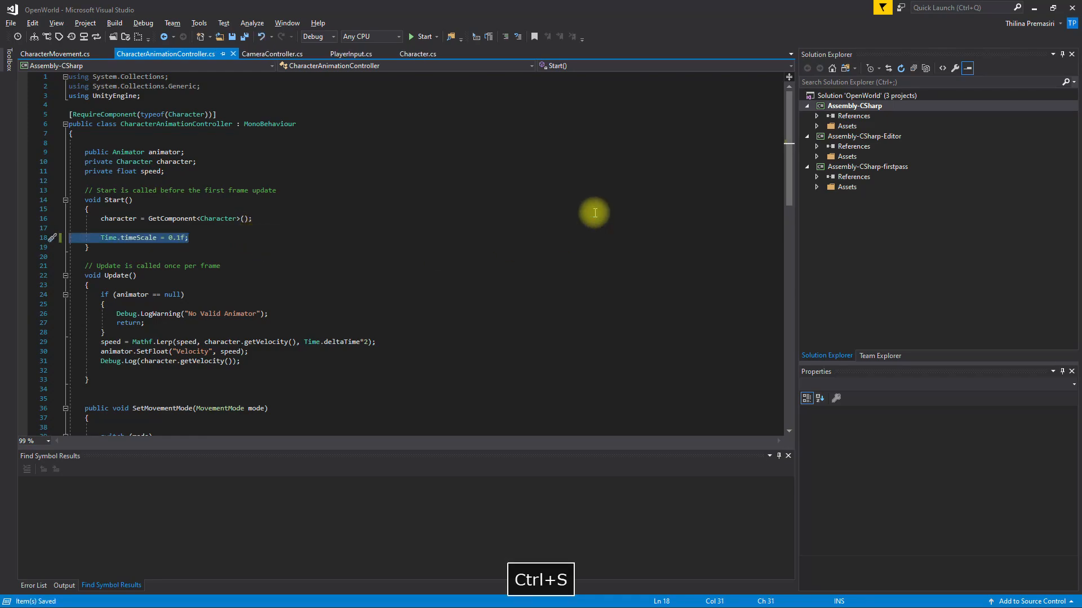
{"action": "key", "text": "ctrl+p"}
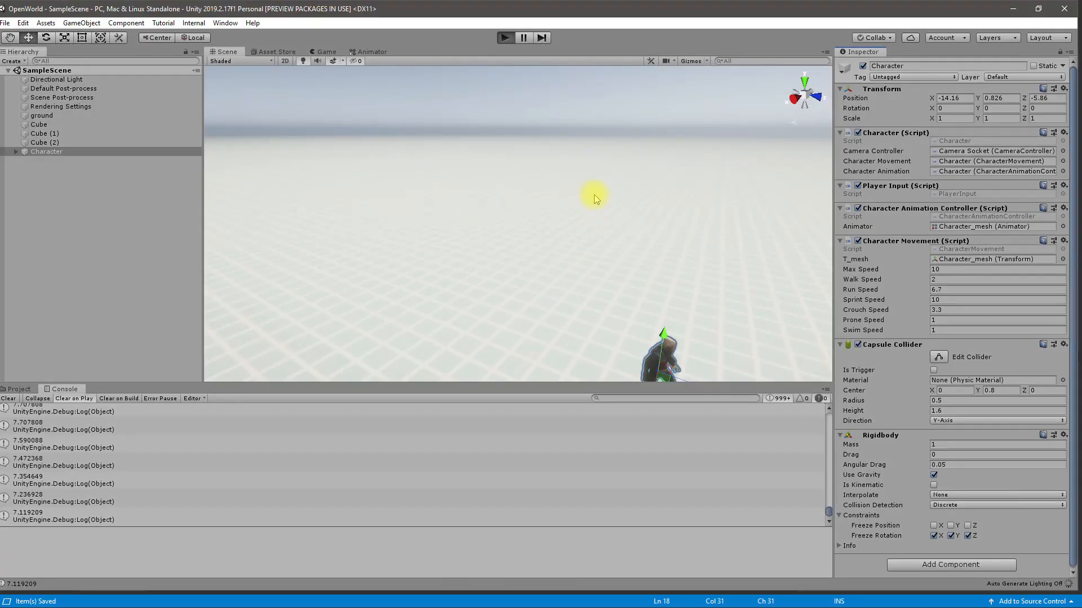
{"action": "mouse_move", "coordinate": [583, 249]}
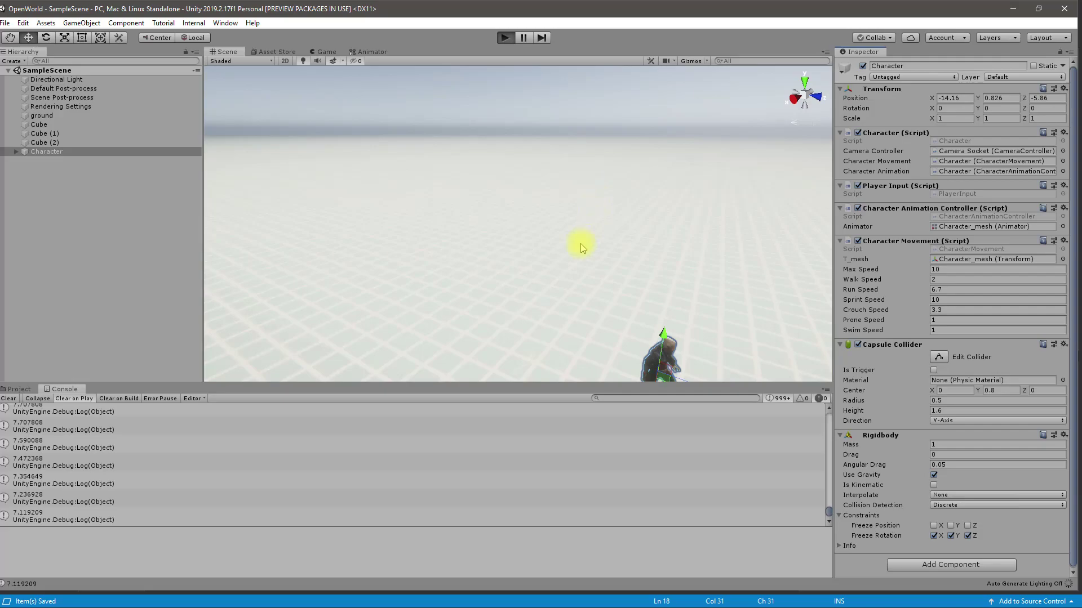
Step: Enter Play mode to test character movement at 0.1 time scale
{"action": "left_click", "coordinate": [505, 37]}
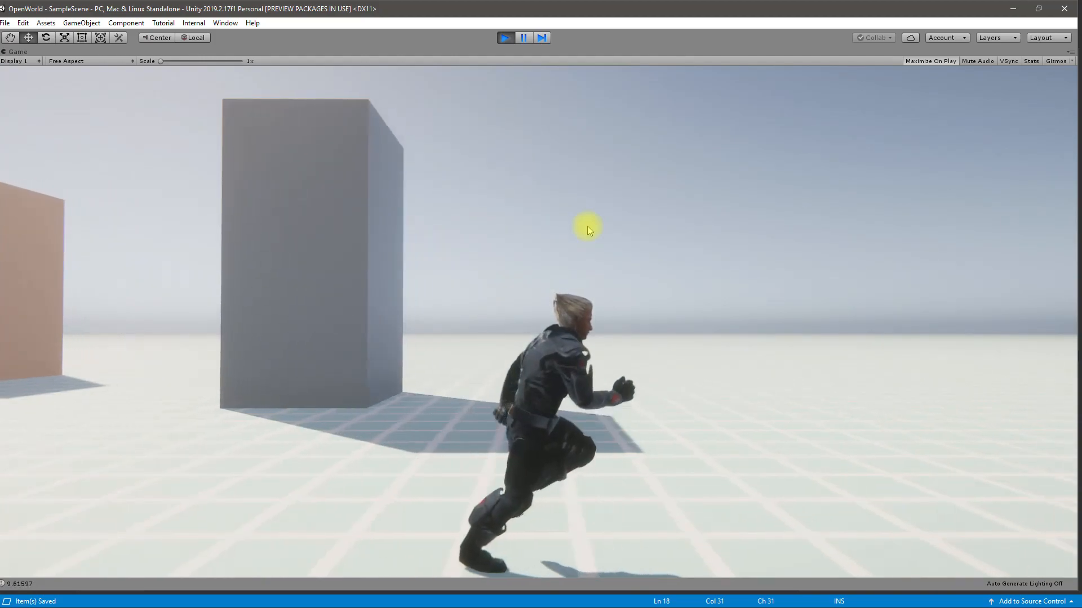
{"action": "key", "text": "ctrl+p"}
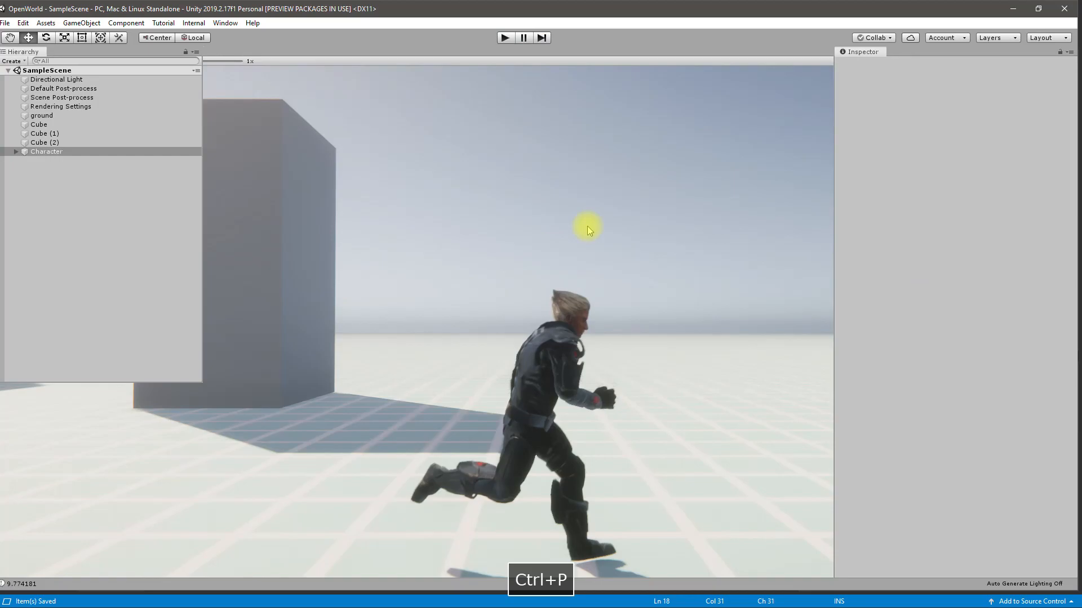
{"action": "key", "text": "ctrl+p"}
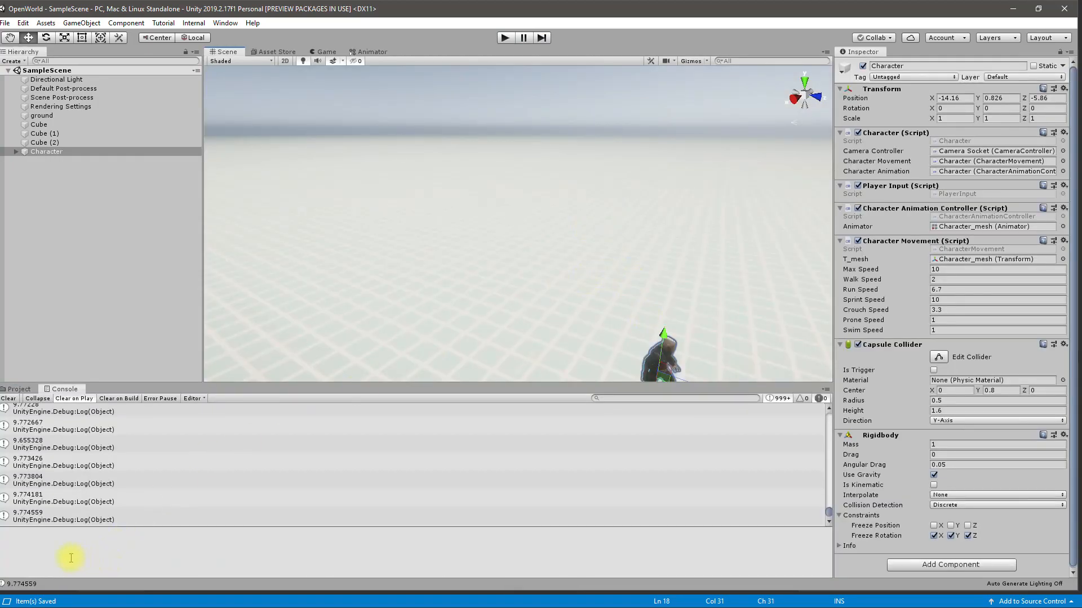
{"action": "left_click", "coordinate": [504, 37]}
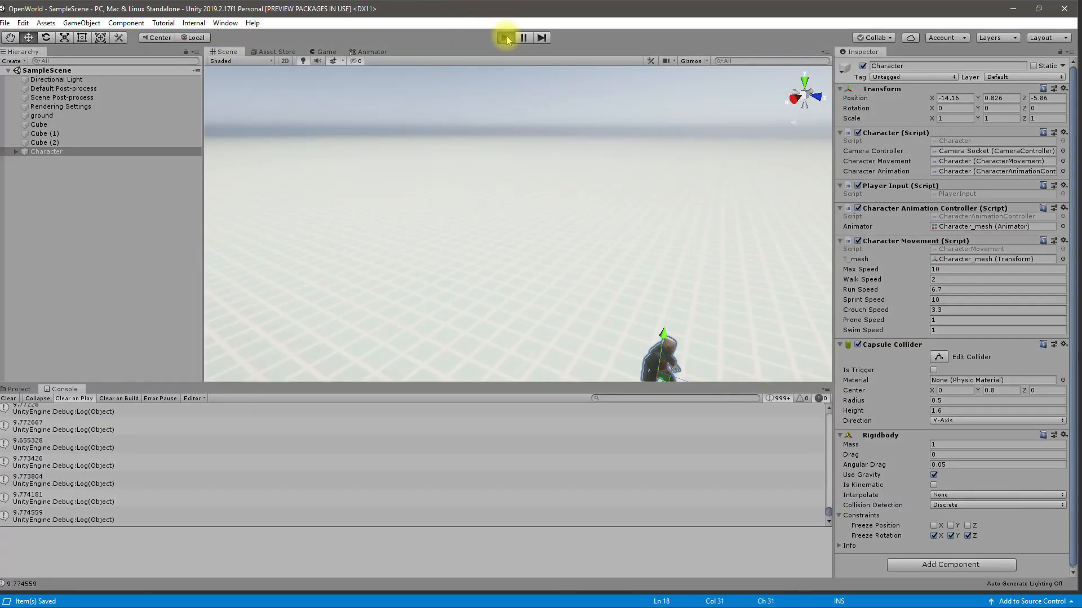
{"action": "left_click", "coordinate": [505, 37]}
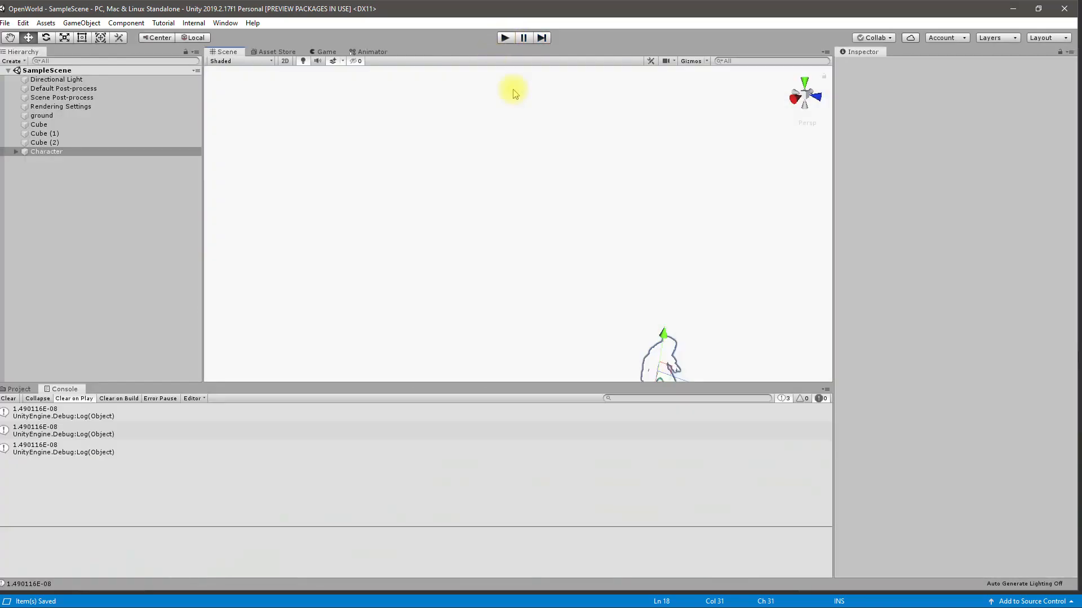
{"action": "left_click", "coordinate": [46, 151]}
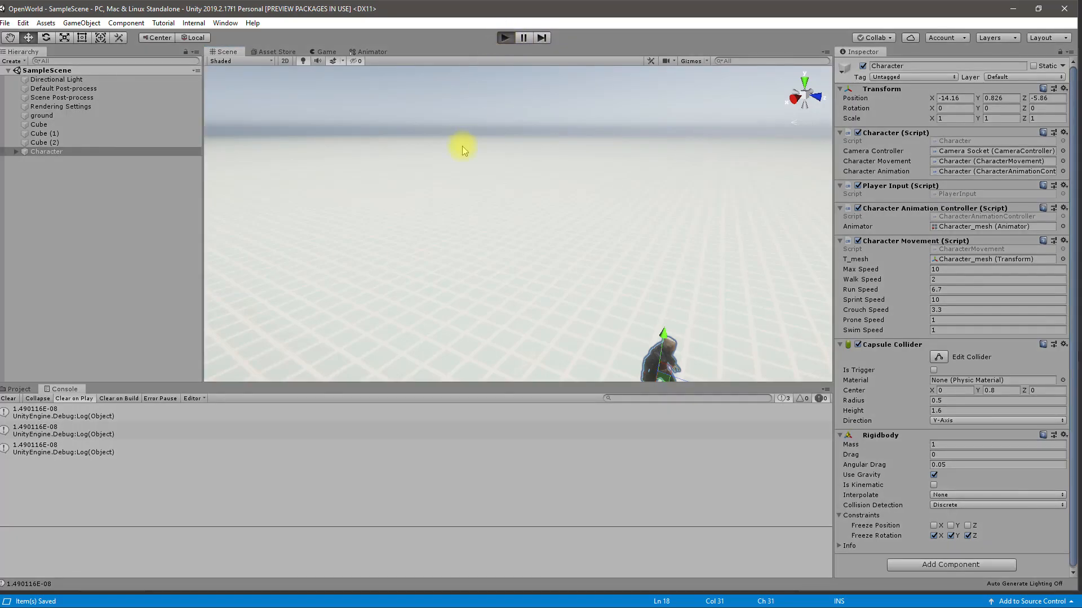
{"action": "left_click", "coordinate": [504, 37]}
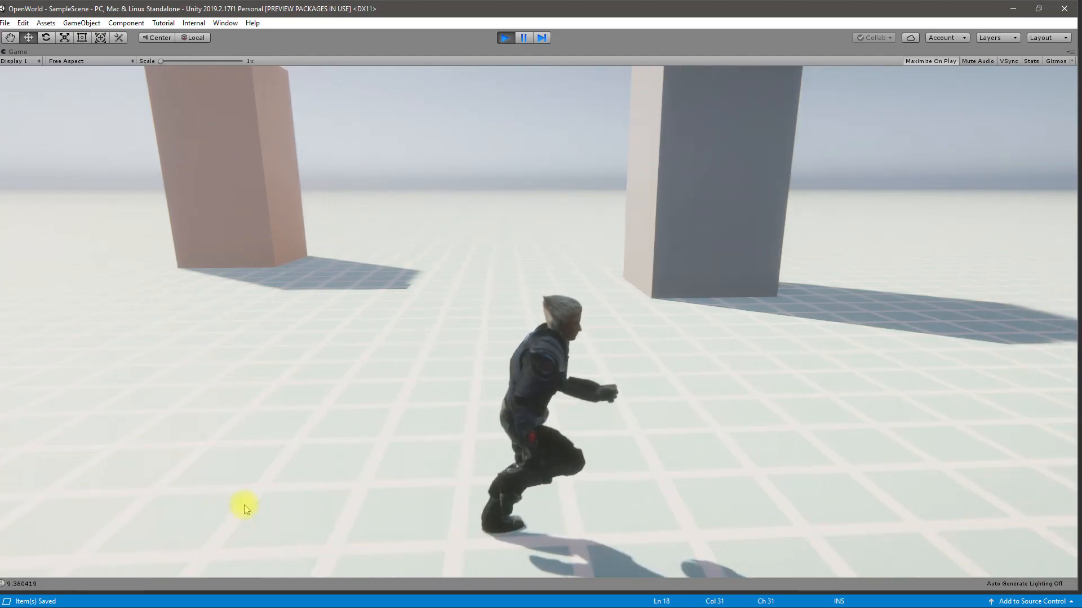
Step: Review CharacterMovement.cs in Visual Studio, scrolling to its speed values and Update()
{"action": "key", "text": "Alt+Tab"}
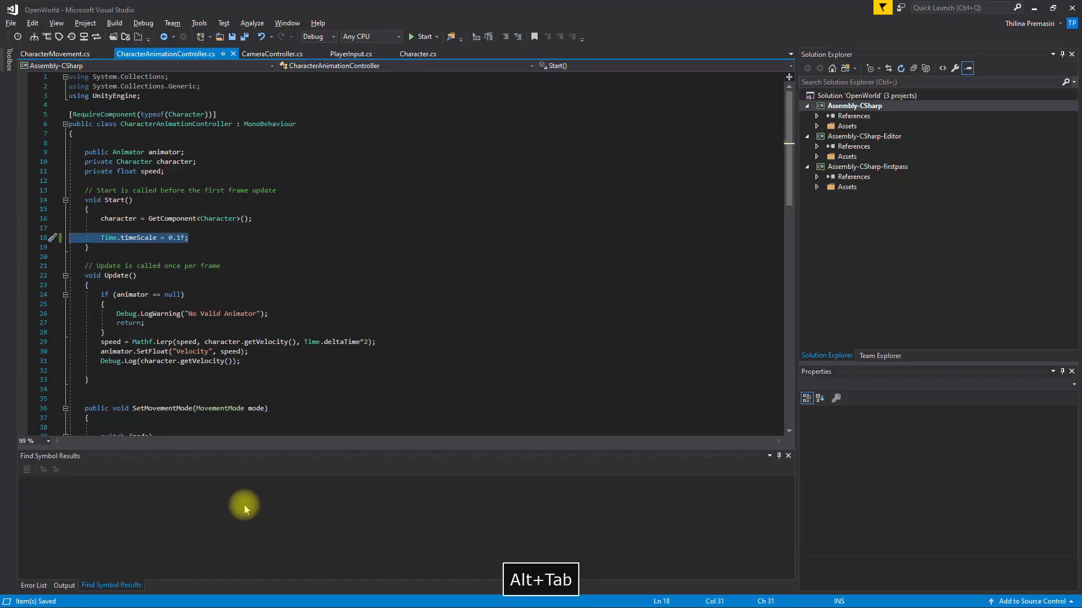
{"action": "left_click", "coordinate": [56, 54]}
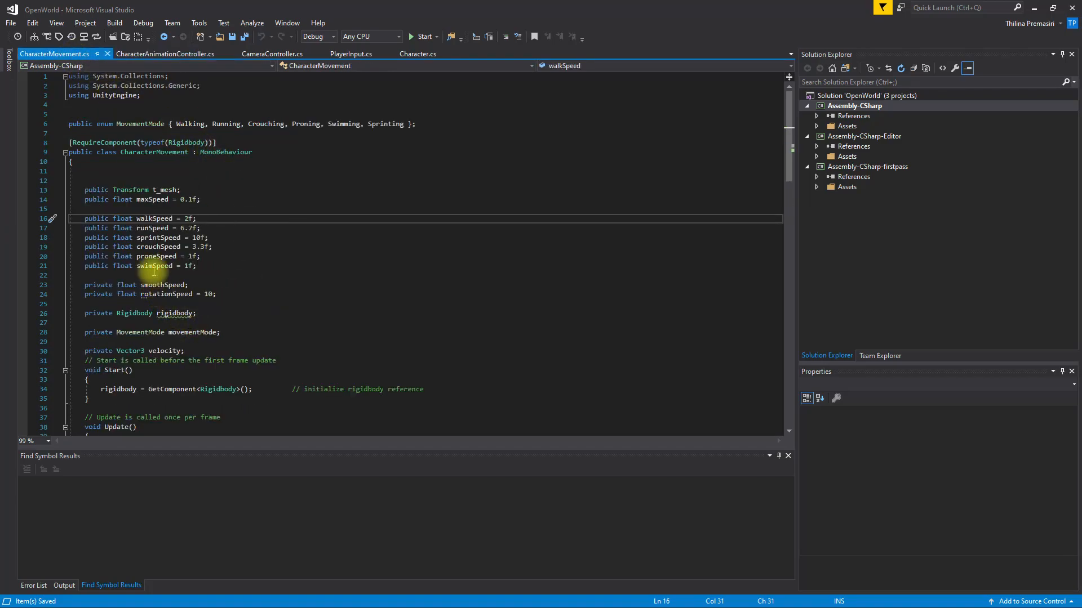
{"action": "mouse_move", "coordinate": [227, 231]}
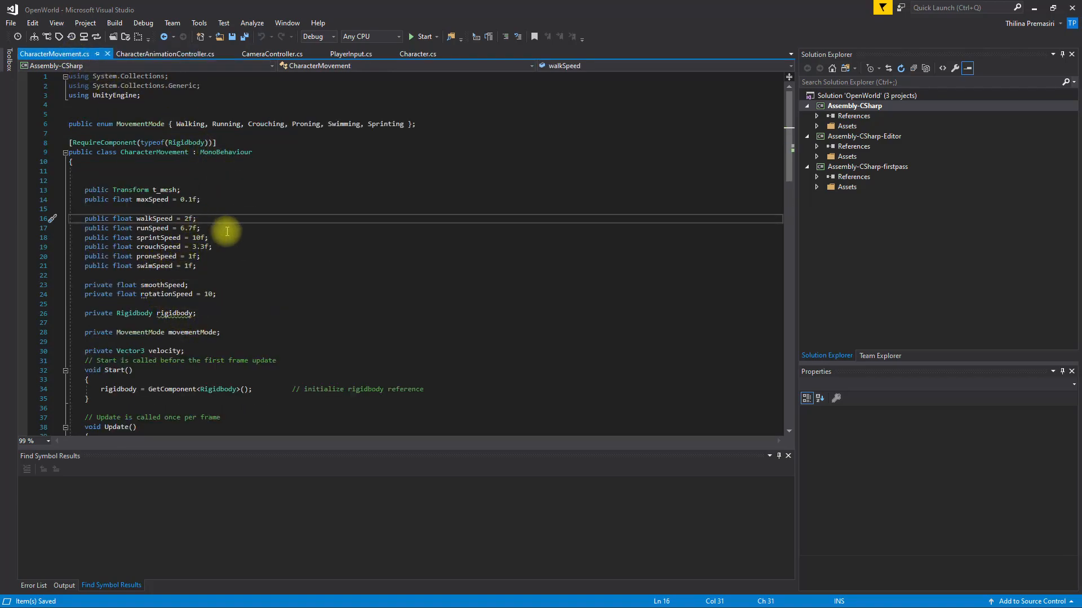
{"action": "scroll", "scroll_direction": "down", "scroll_amount": 3}
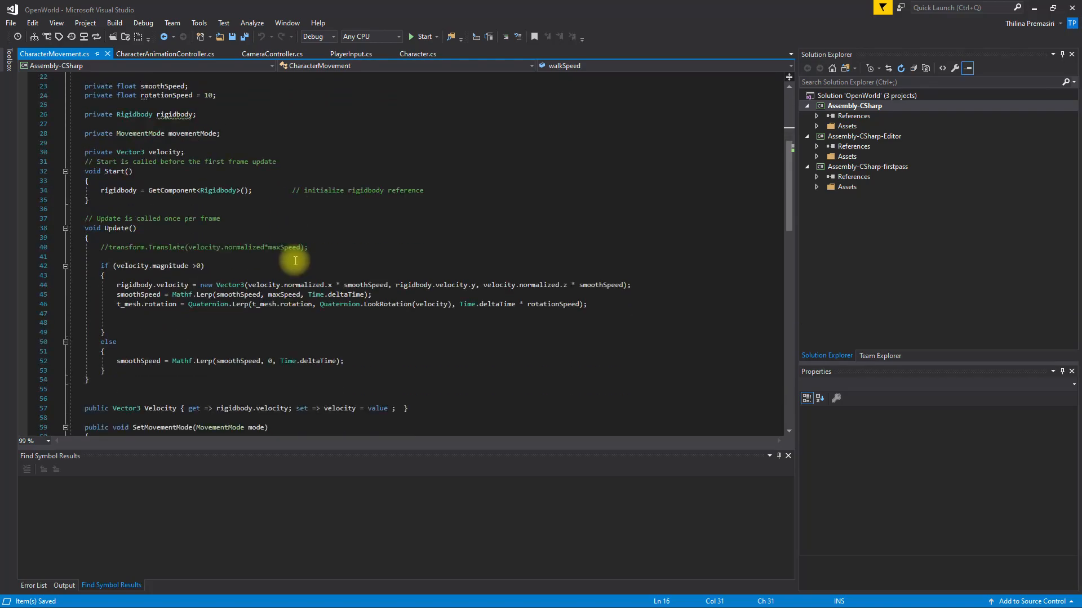
{"action": "scroll", "scroll_direction": "down", "scroll_amount": 3}
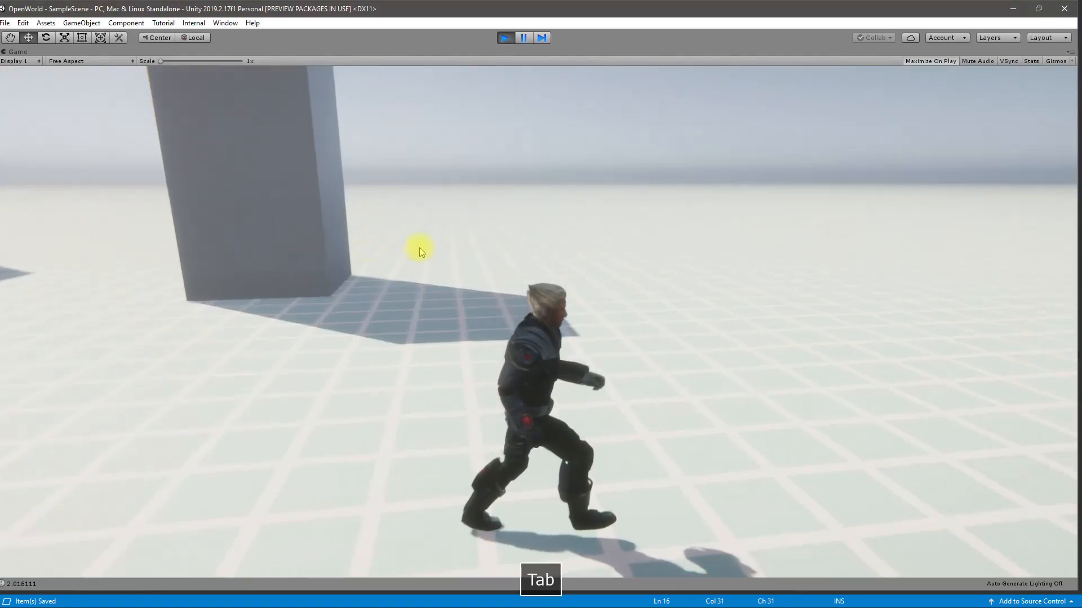
Step: Exit Play mode and return to CharacterMovement's Update code in Visual Studio
{"action": "key", "text": "Tab"}
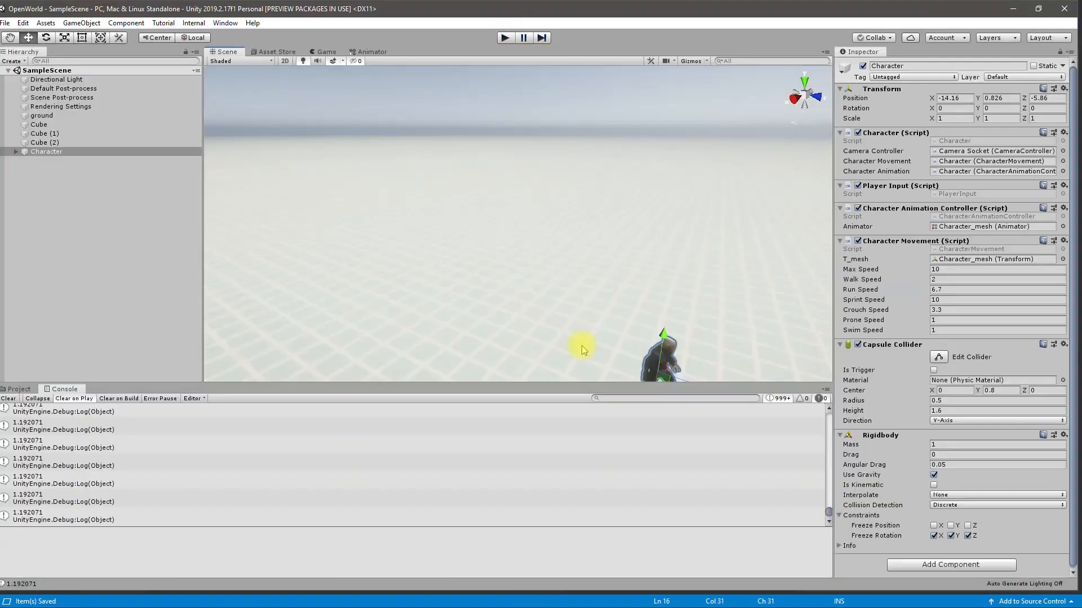
{"action": "mouse_move", "coordinate": [966, 317]}
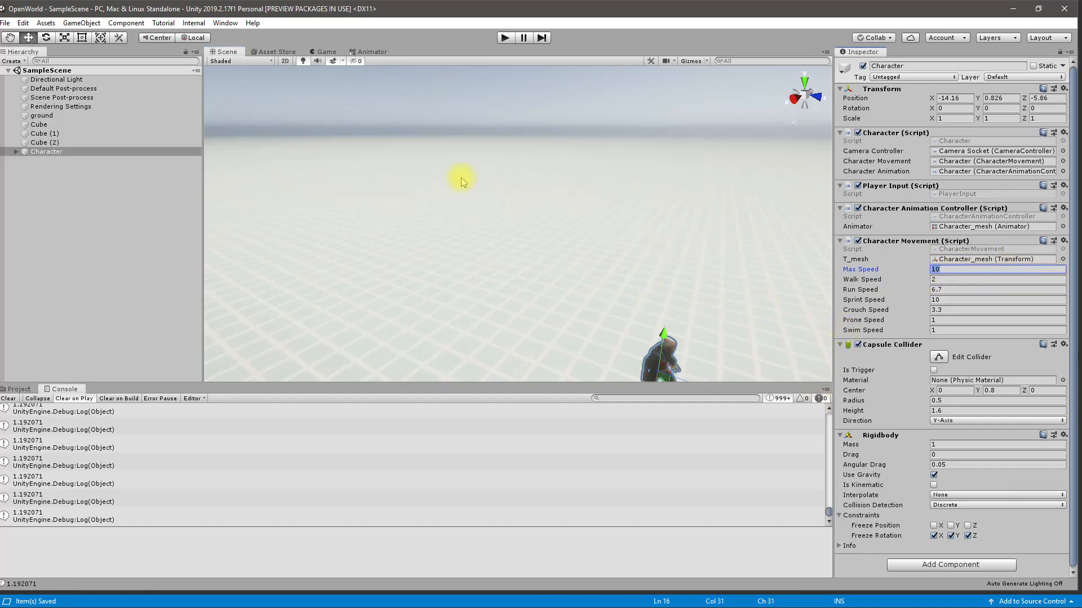
{"action": "key", "text": "alt+tab"}
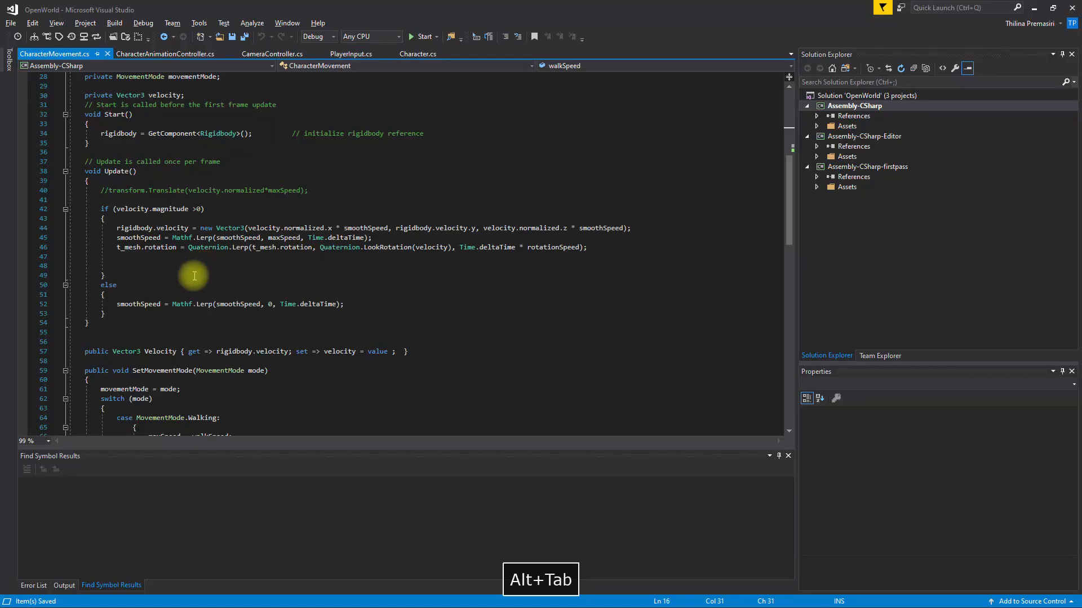
Step: Check Character.cs, then go back to CharacterMovement.cs
{"action": "scroll", "scroll_direction": "up", "scroll_amount": 3}
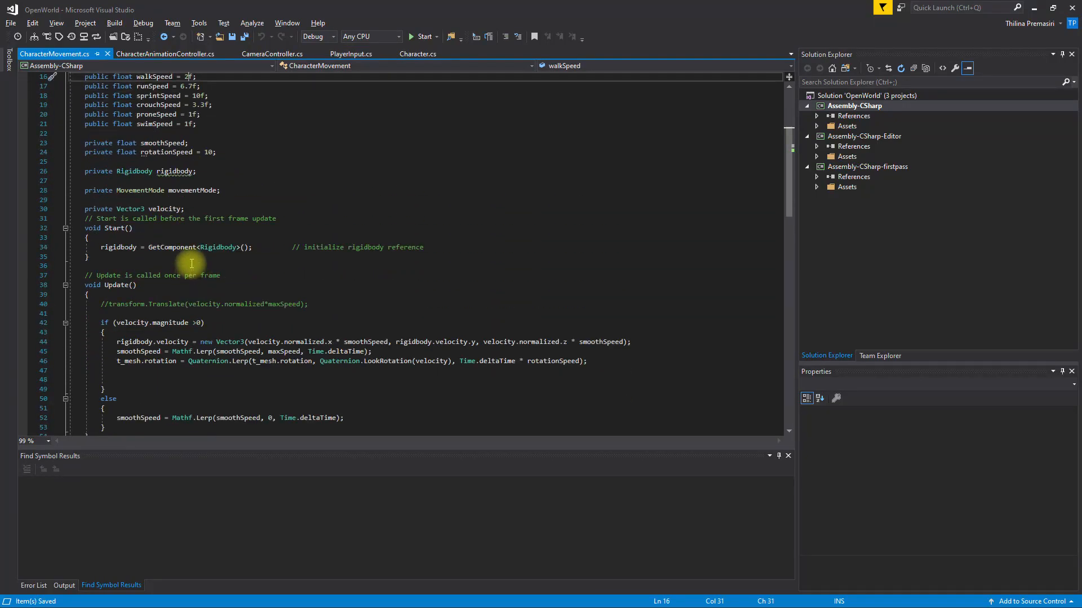
{"action": "mouse_move", "coordinate": [384, 89]}
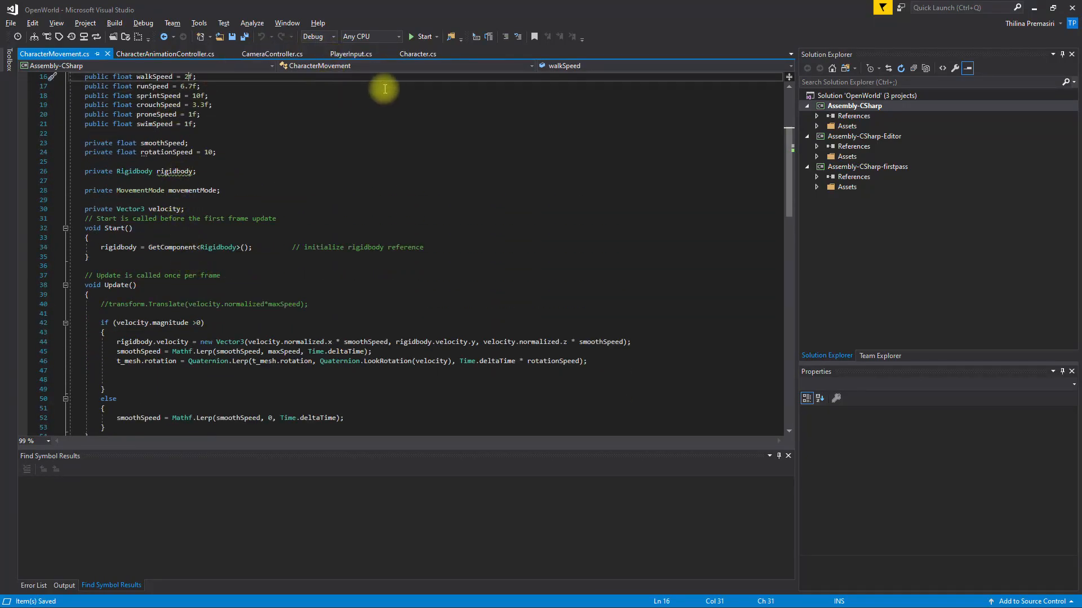
{"action": "left_click", "coordinate": [418, 54]}
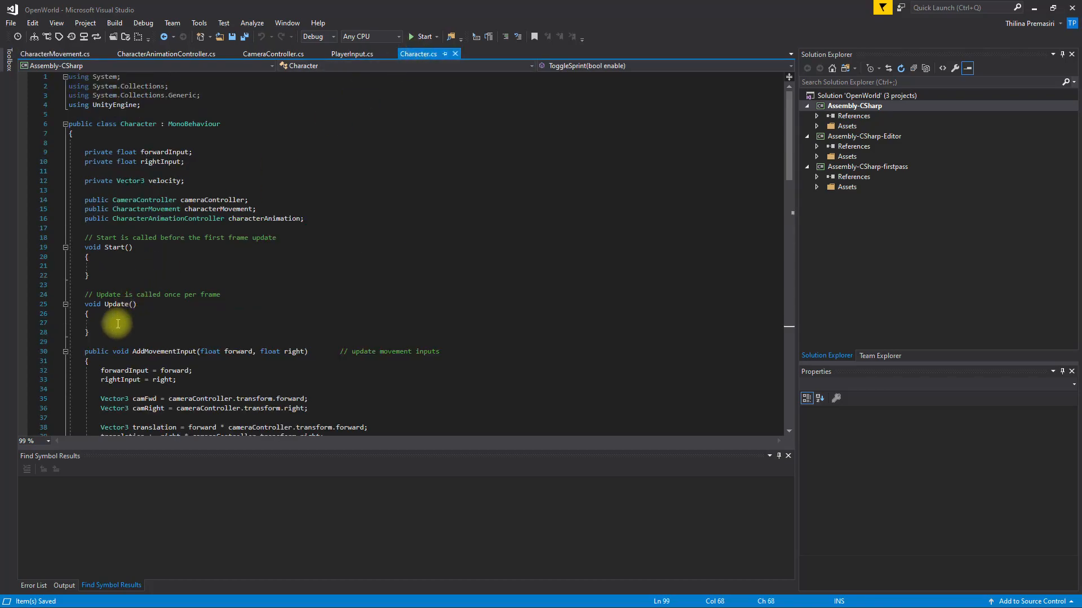
{"action": "mouse_move", "coordinate": [129, 267]}
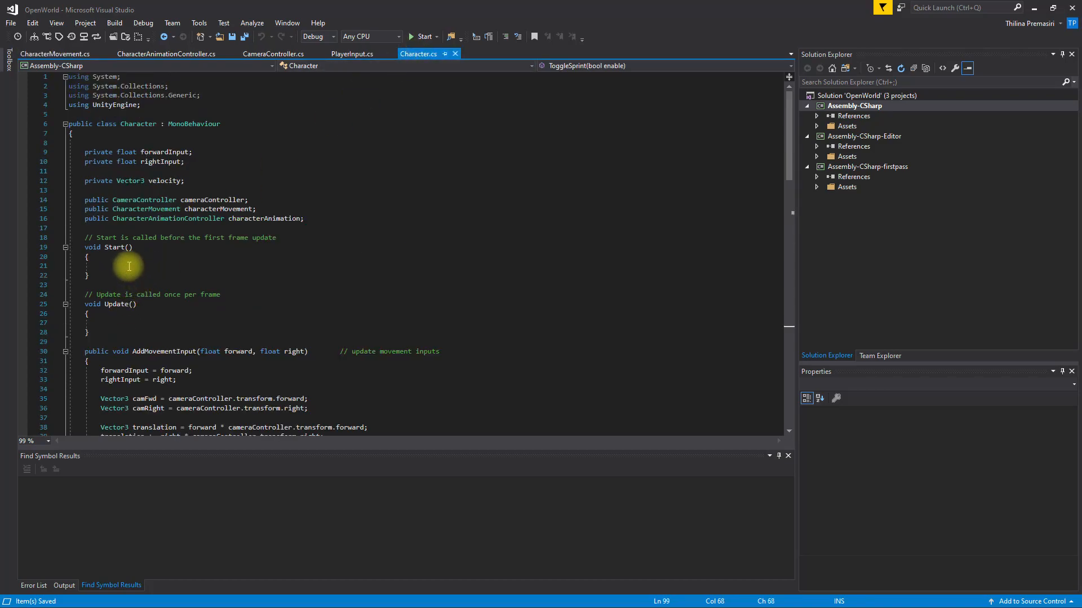
{"action": "mouse_move", "coordinate": [66, 65]}
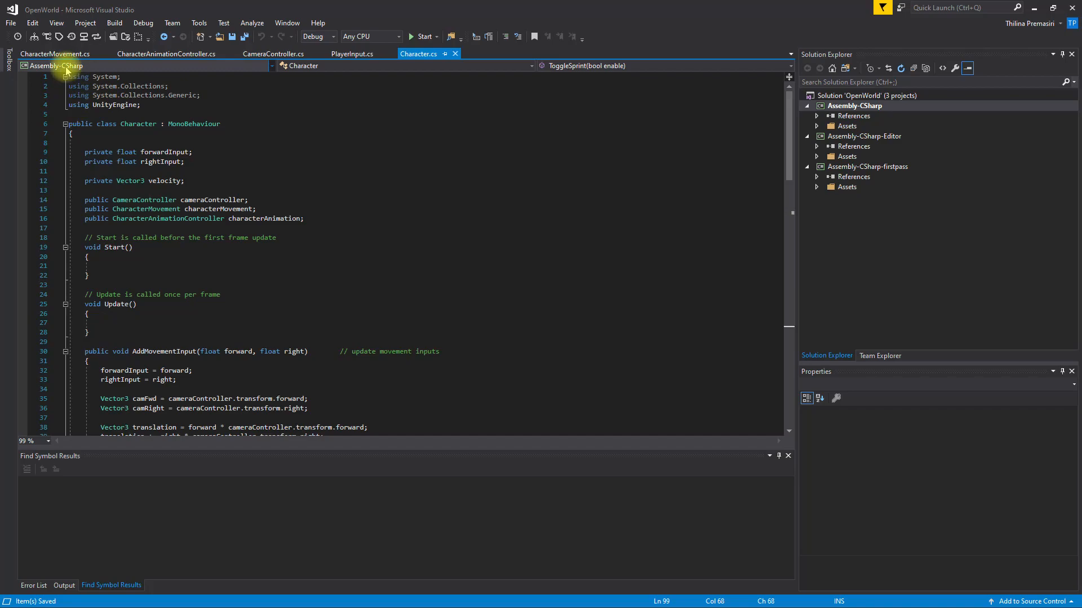
{"action": "left_click", "coordinate": [55, 54]}
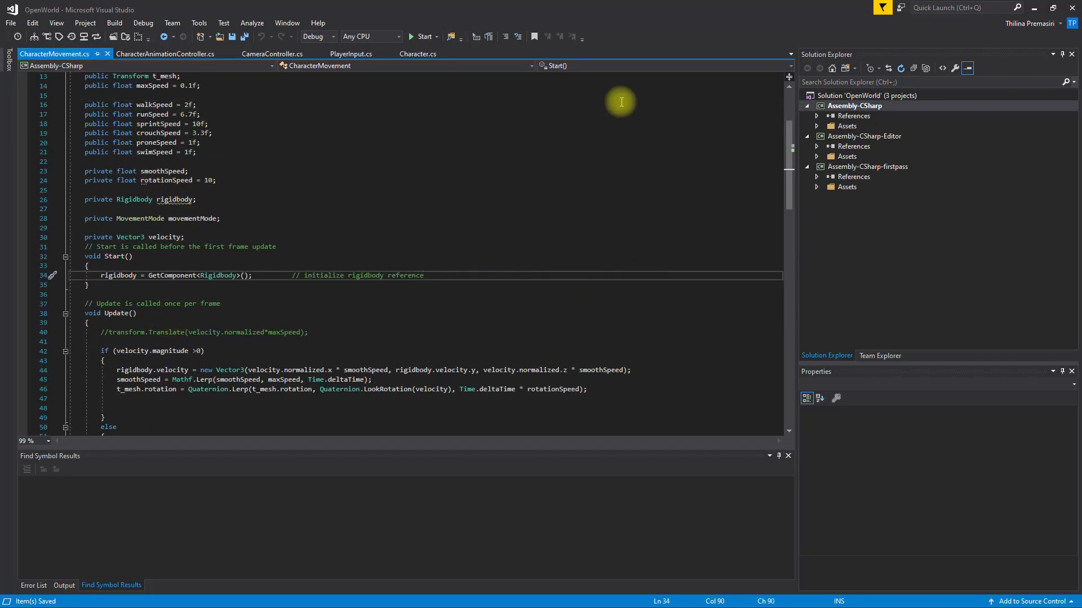
Step: Add SetMovementMode(MovementMode.Walking); inside Start() and save
{"action": "key", "text": "Enter"}
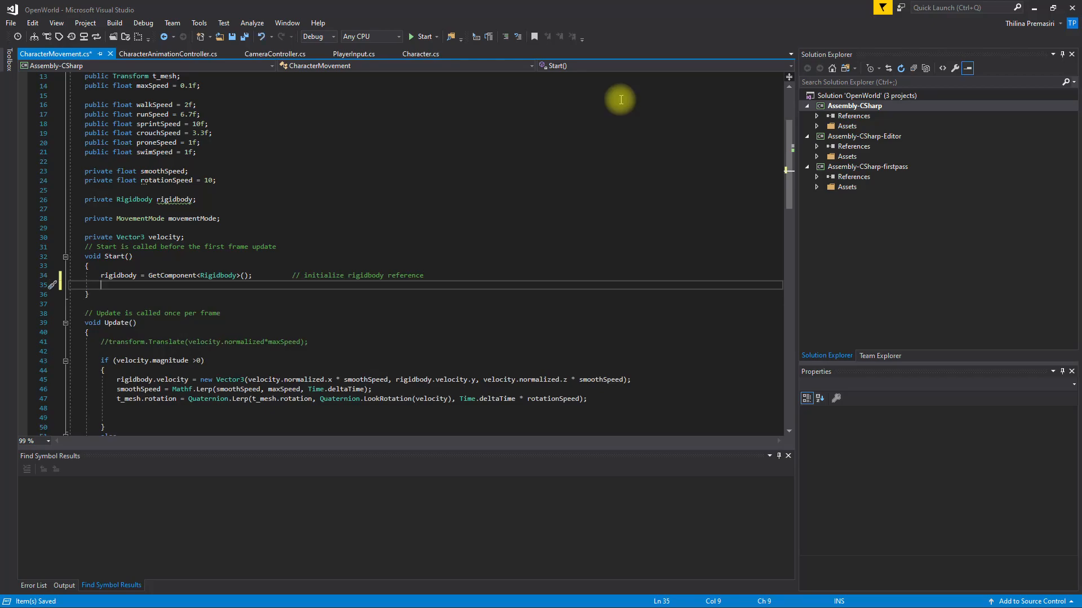
{"action": "type", "text": "TOGGLE"}
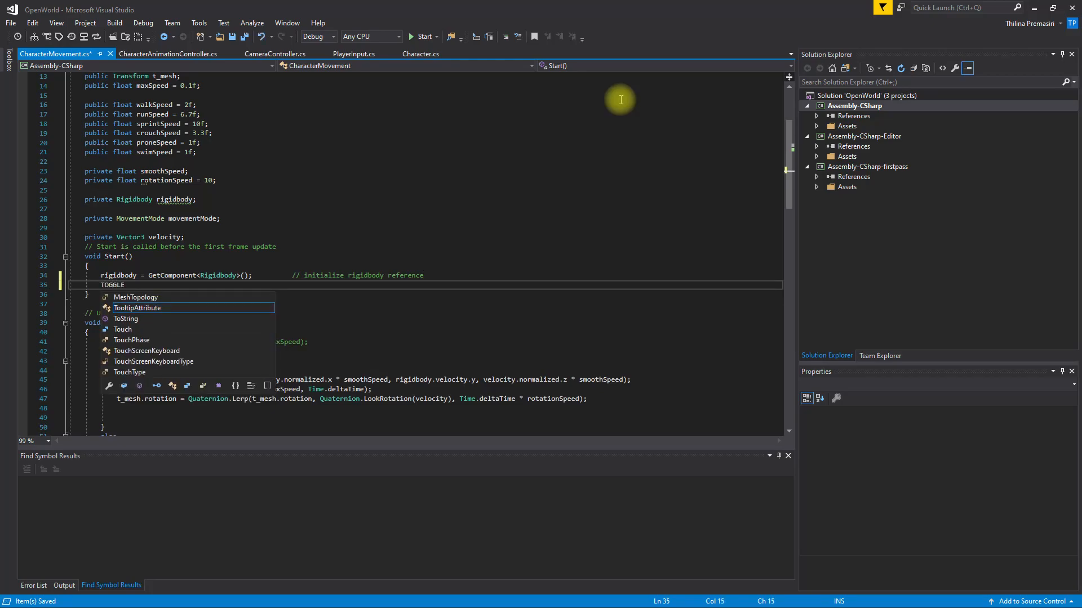
{"action": "key", "text": "Backspace"}
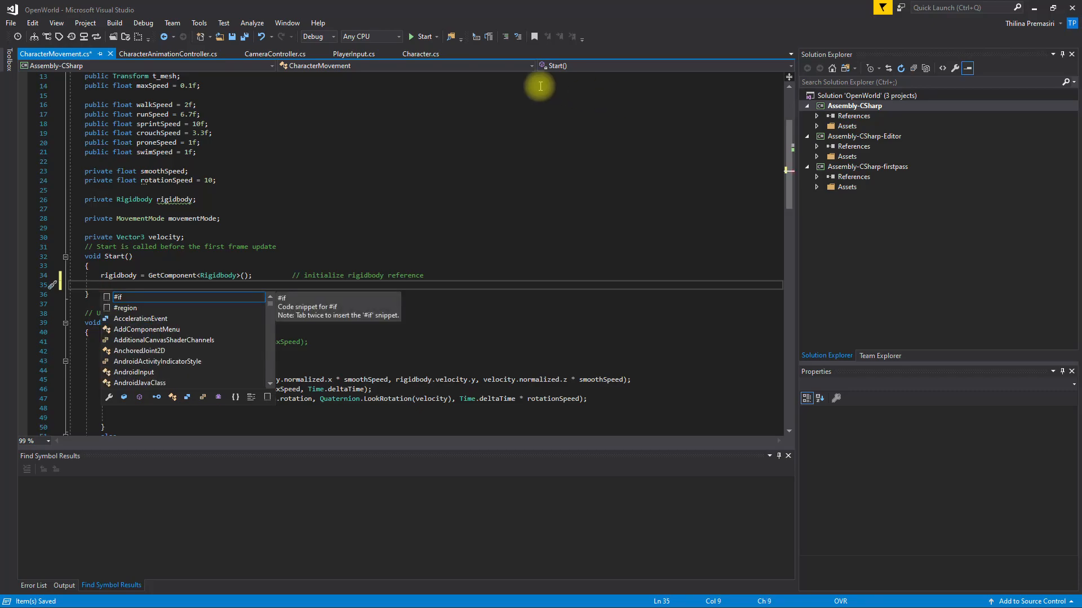
{"action": "scroll", "scroll_direction": "down", "scroll_amount": 3}
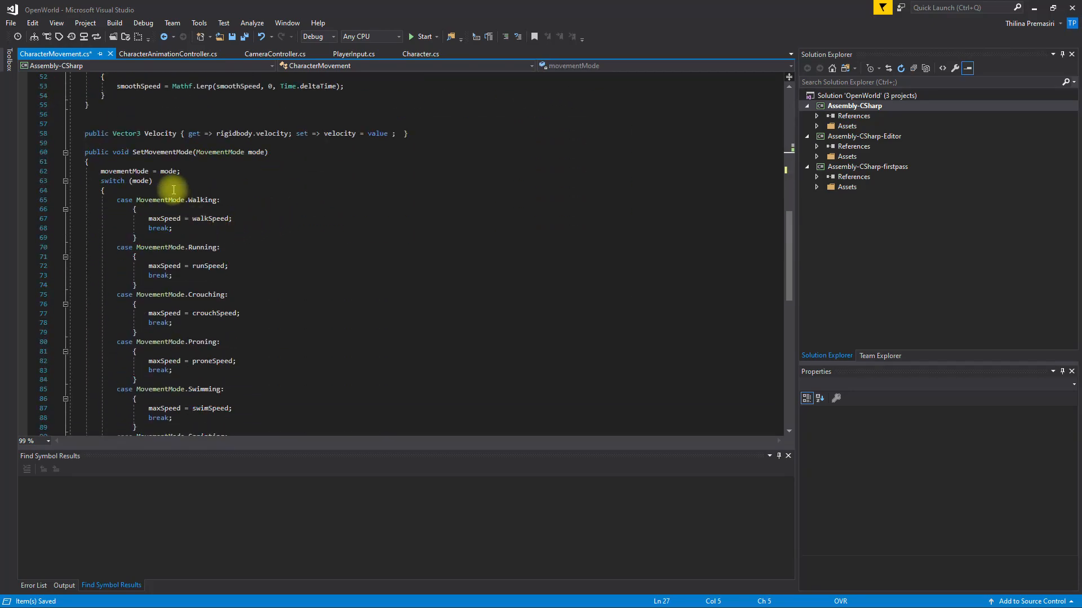
{"action": "scroll", "scroll_direction": "up", "scroll_amount": 3}
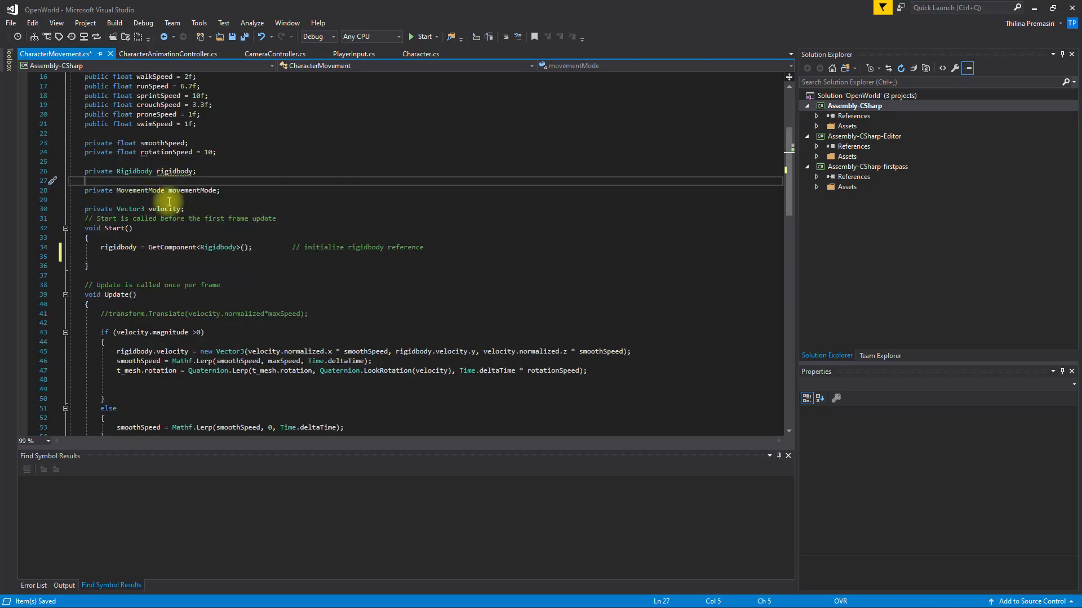
{"action": "type", "text": "s"}
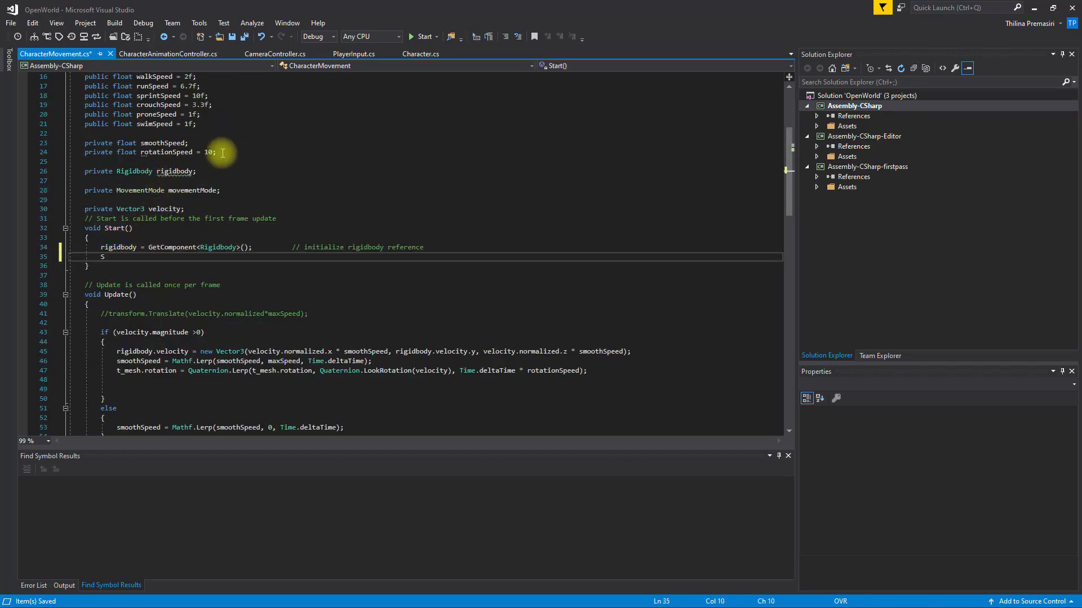
{"action": "type", "text": "etMovementMode(MovementMode"}
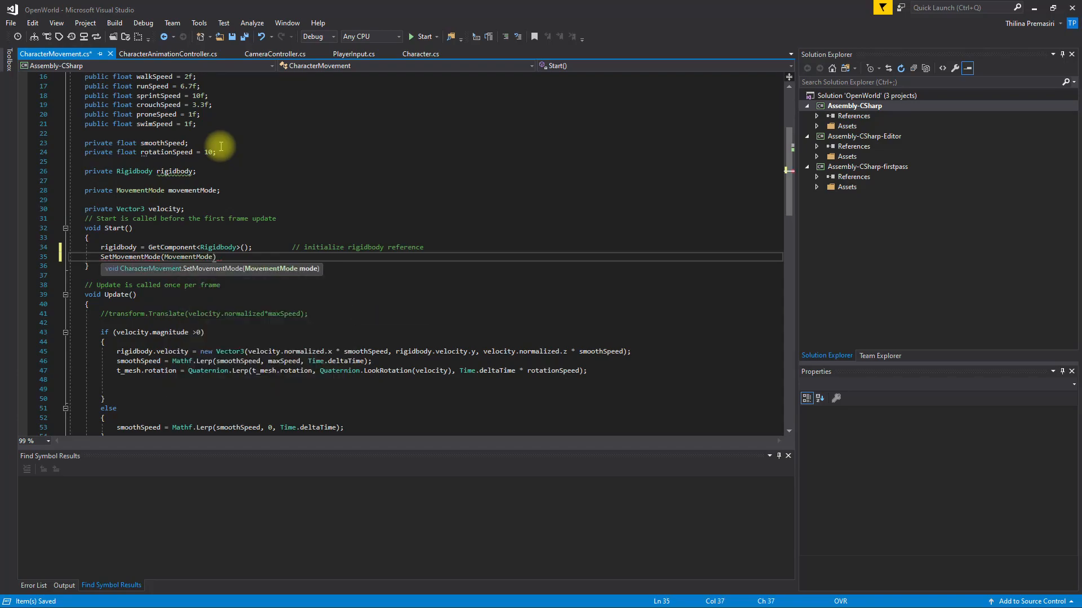
{"action": "type", "text": ".Walking"}
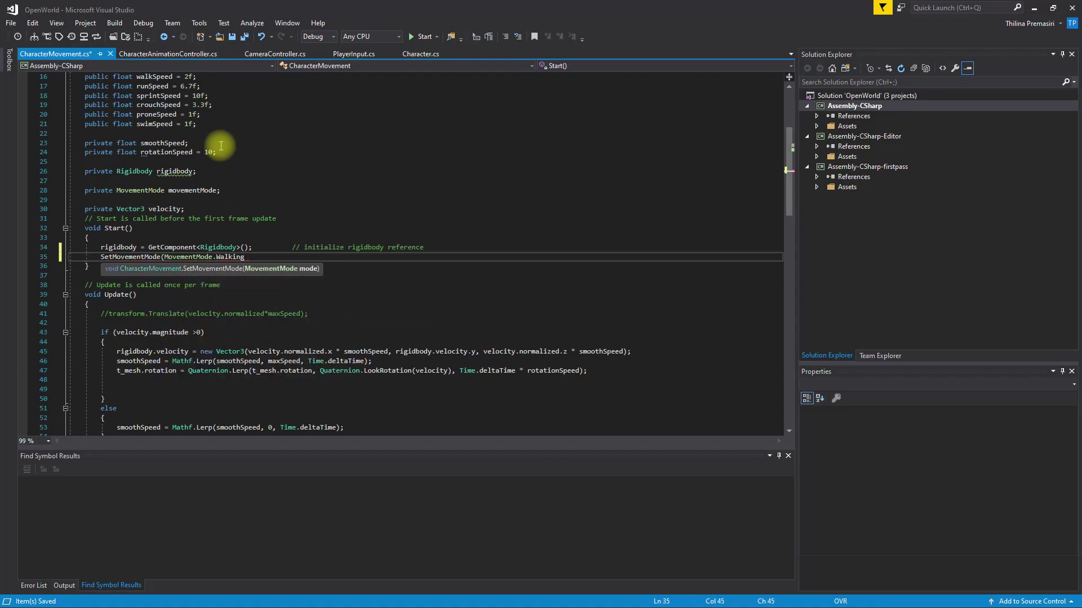
{"action": "key", "text": "ctrl+s"}
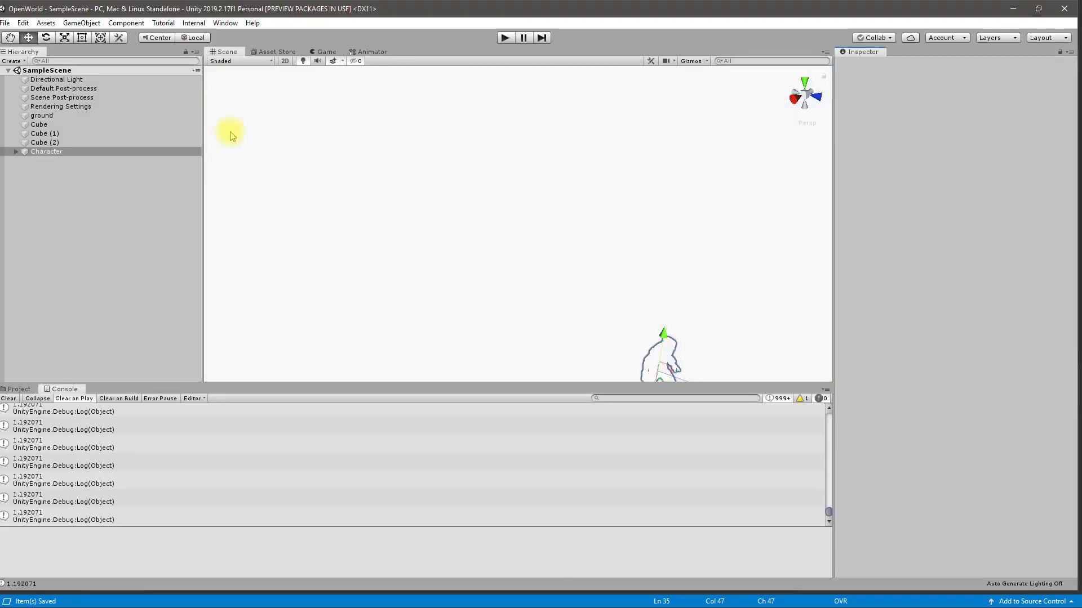
Step: Select Character, play-test walking and running, then stop and open the Animator blend tree
{"action": "left_click", "coordinate": [321, 52]}
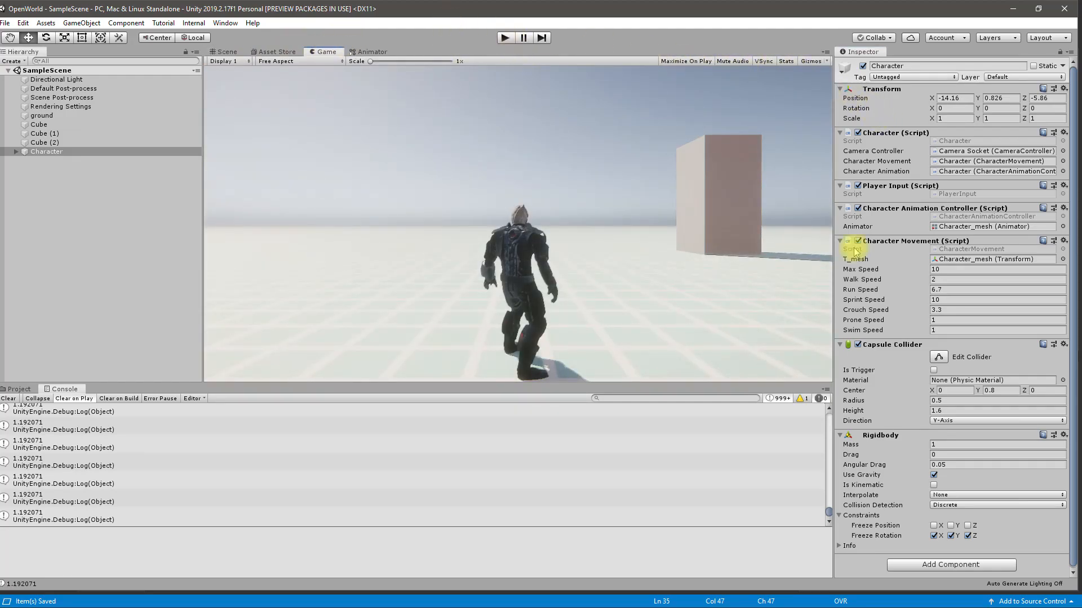
{"action": "mouse_move", "coordinate": [909, 273]}
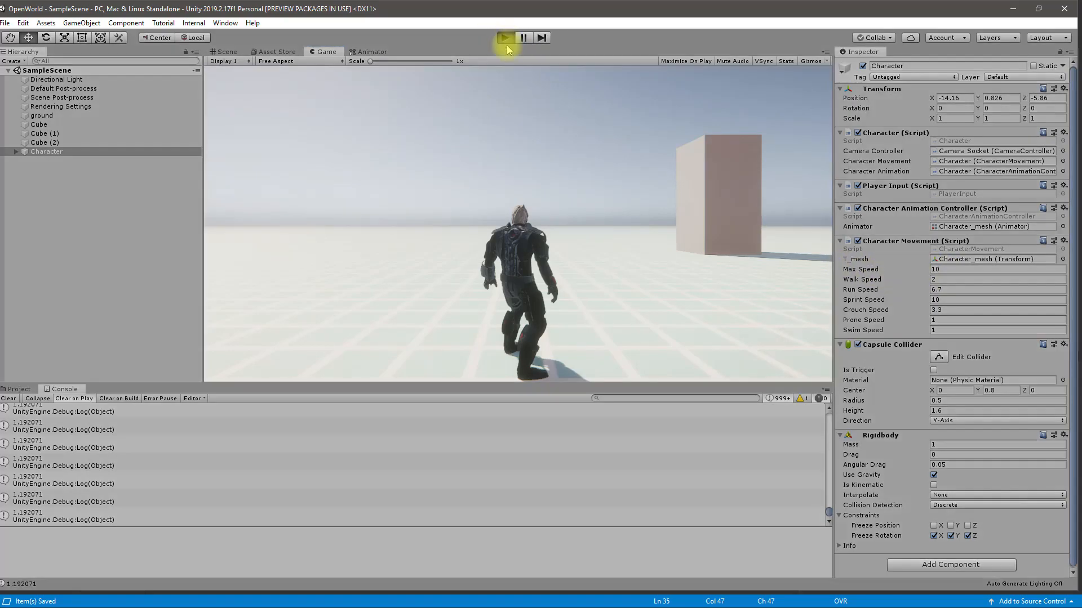
{"action": "left_click", "coordinate": [503, 37]}
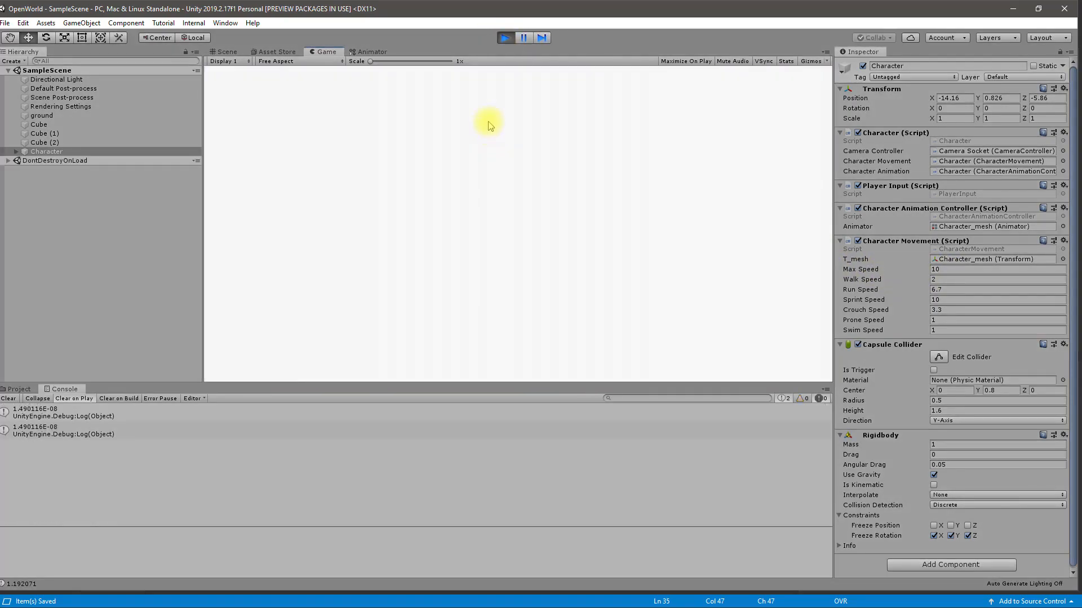
{"action": "left_click", "coordinate": [504, 37]}
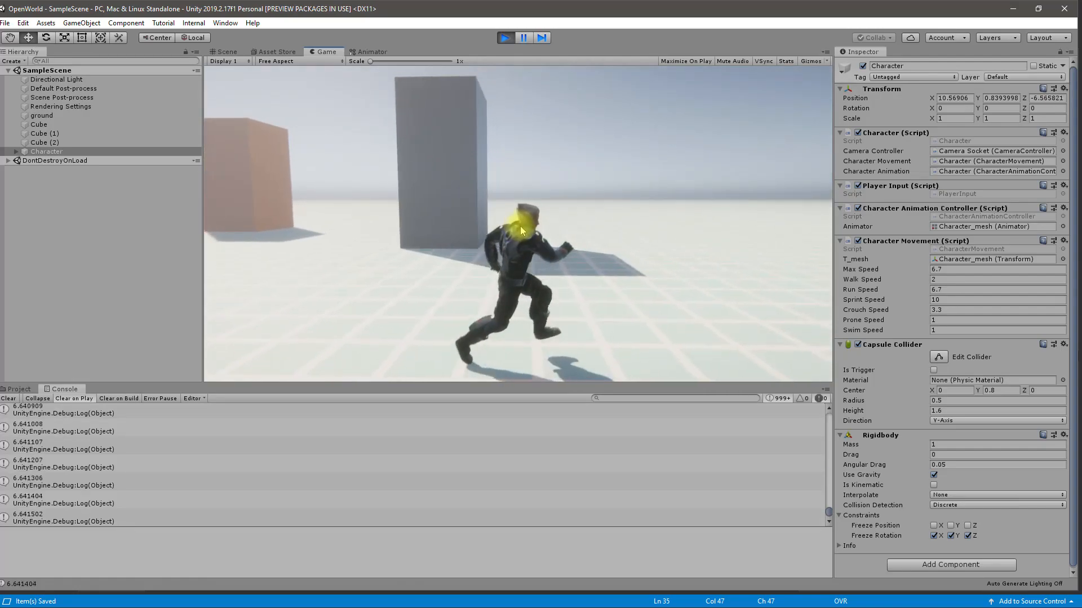
{"action": "left_click", "coordinate": [371, 51]}
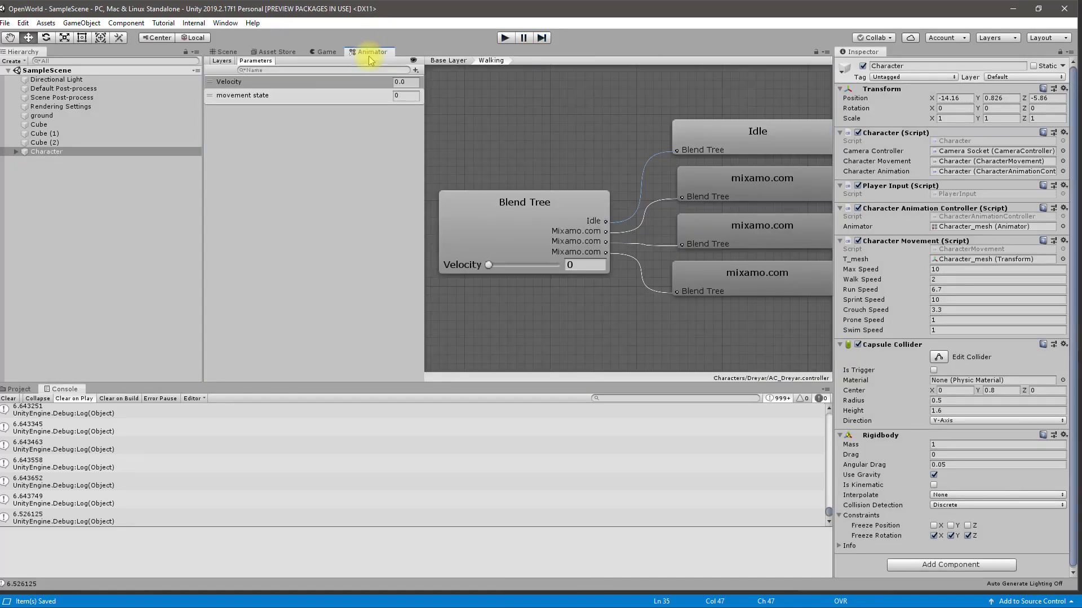
Step: Set Run Speed 7 and the blend tree's run motion to threshold 7, speed 1.2
{"action": "left_click", "coordinate": [226, 52]}
{"action": "type", "text": "7"}
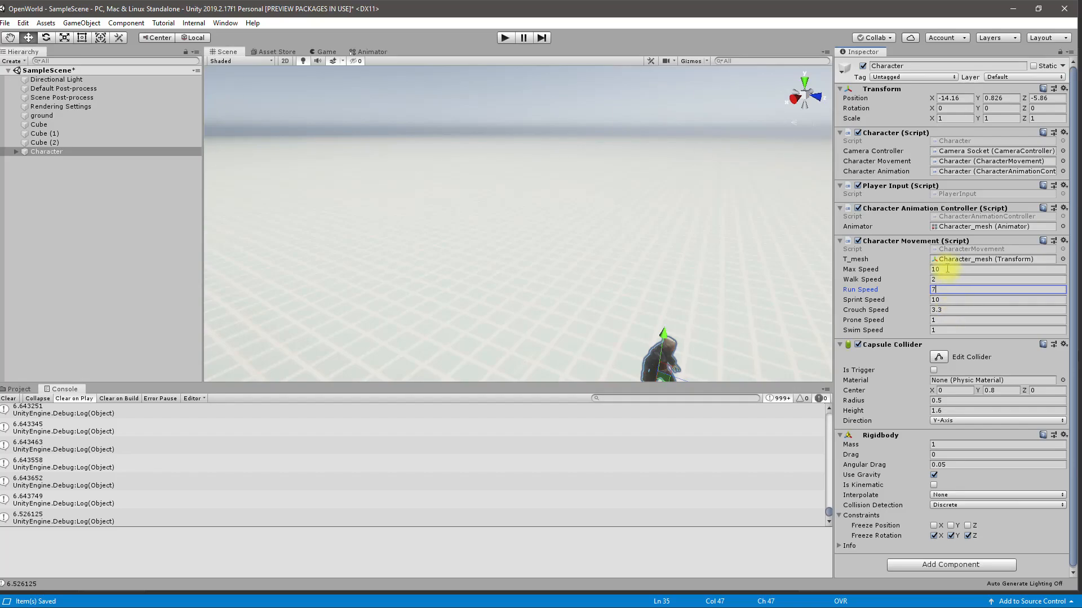
{"action": "left_click", "coordinate": [372, 52]}
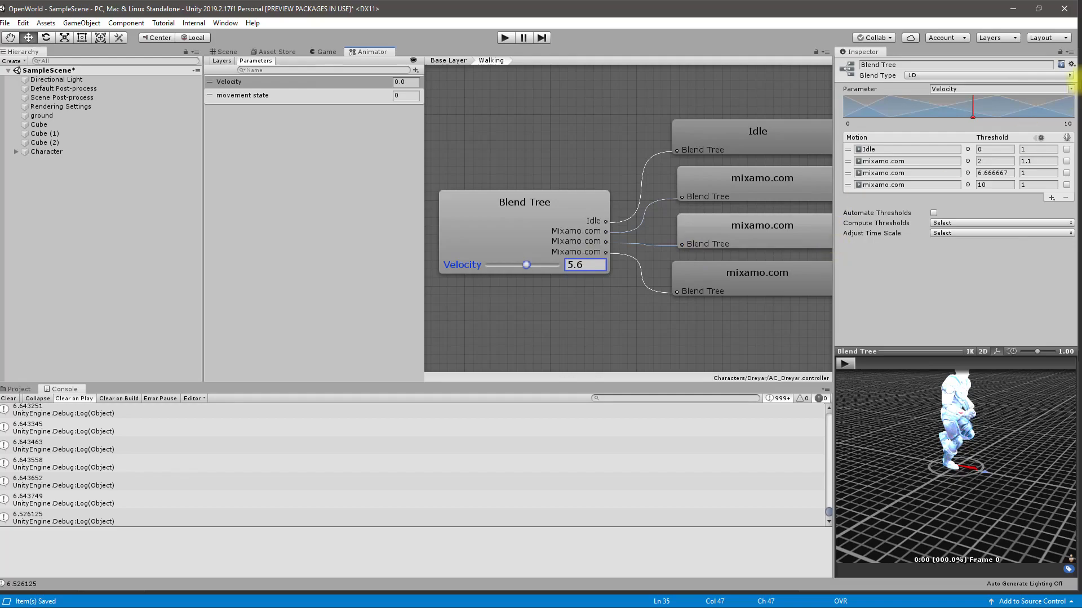
{"action": "mouse_move", "coordinate": [996, 116]}
{"action": "type", "text": "7"}
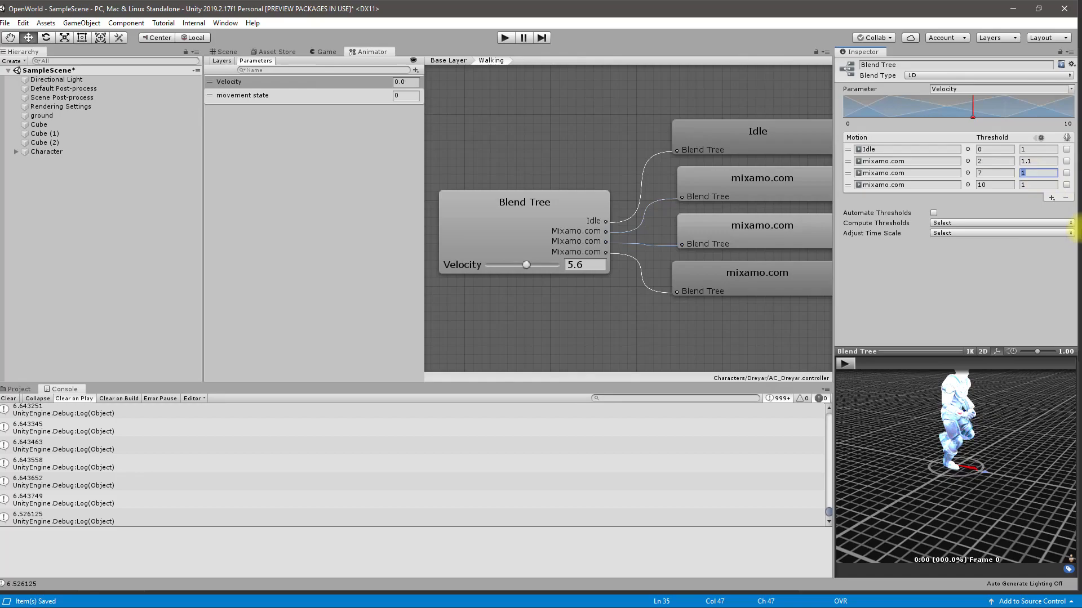
{"action": "type", "text": "1.2"}
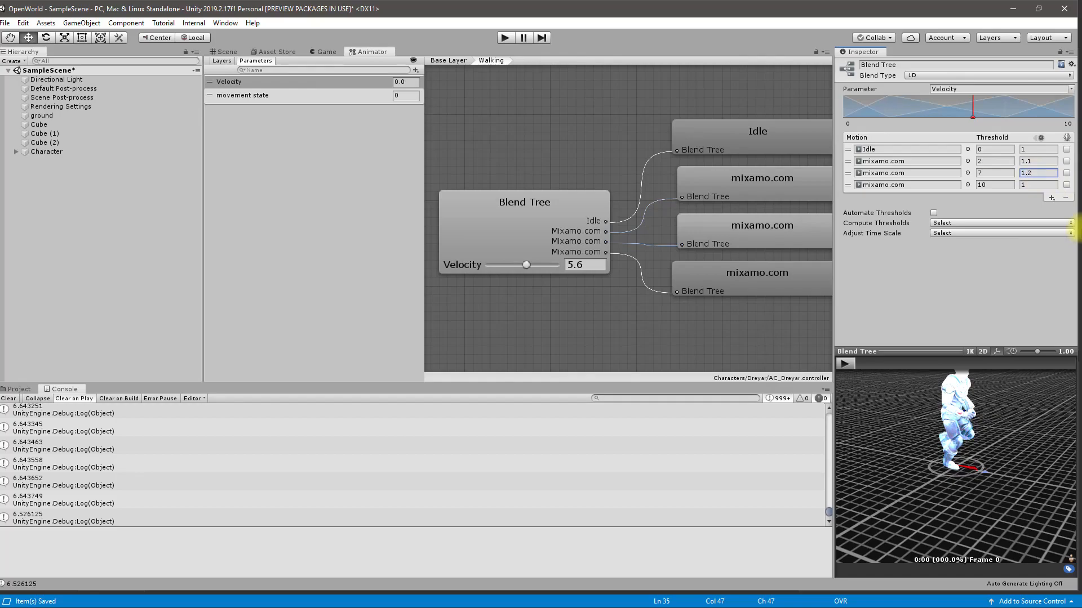
{"action": "left_click", "coordinate": [844, 363]}
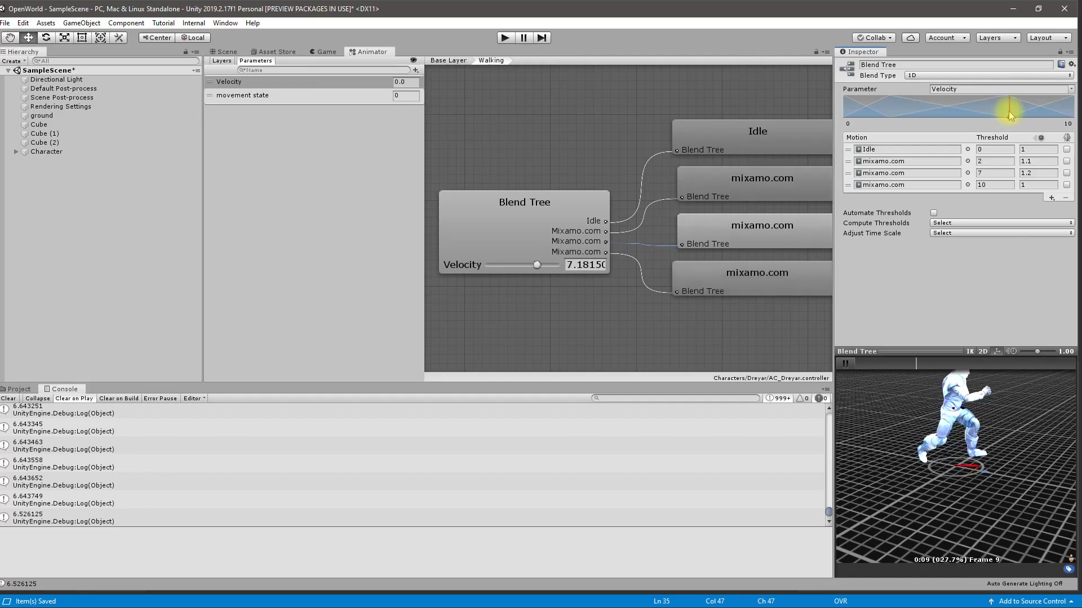
{"action": "left_click", "coordinate": [225, 51]}
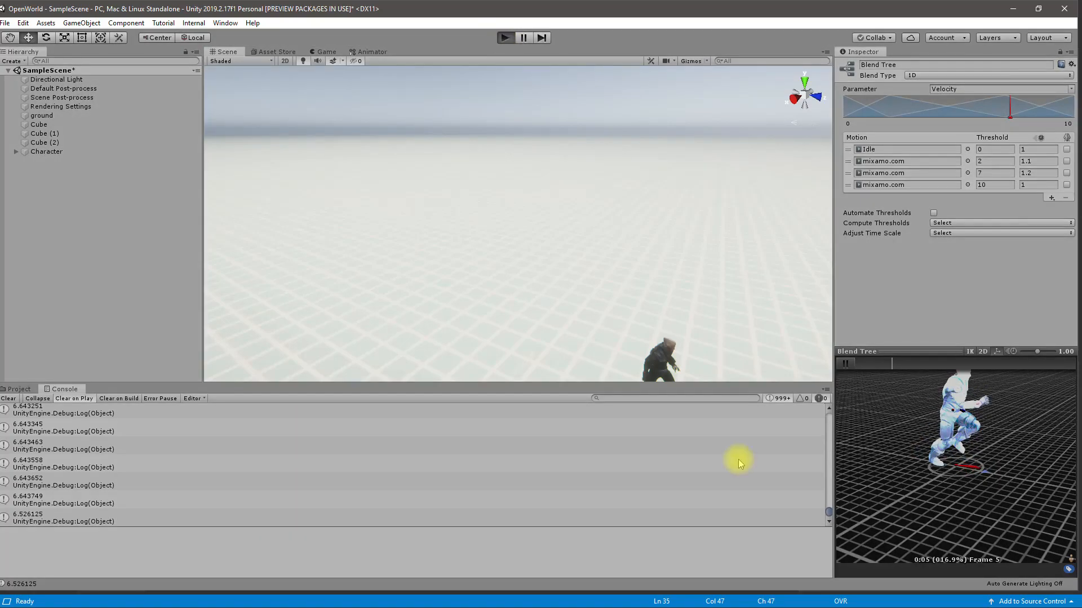
{"action": "left_click", "coordinate": [504, 37]}
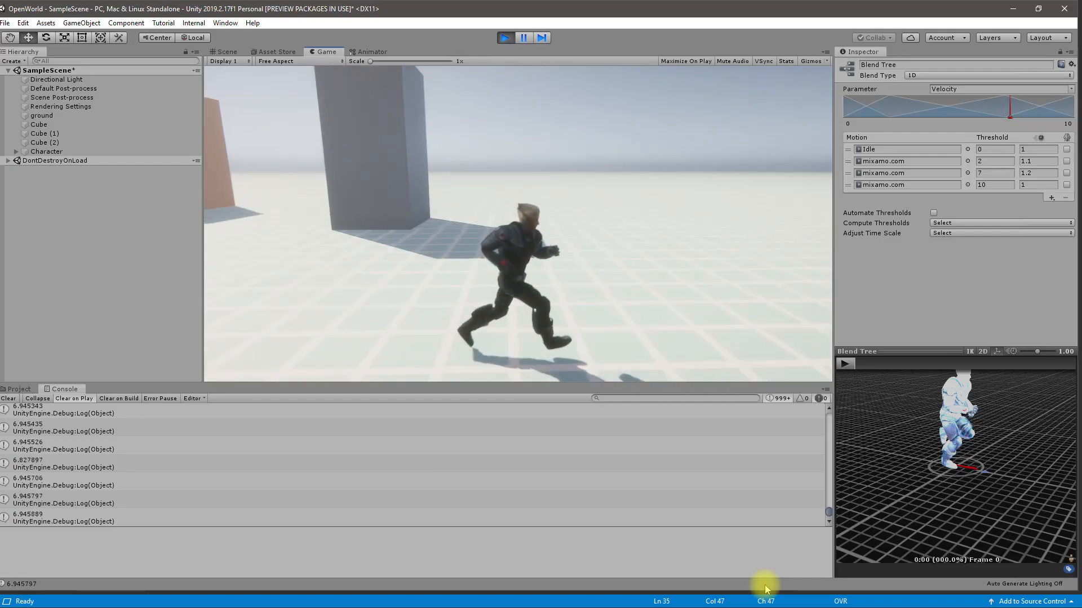
{"action": "key", "text": "ctrl+p"}
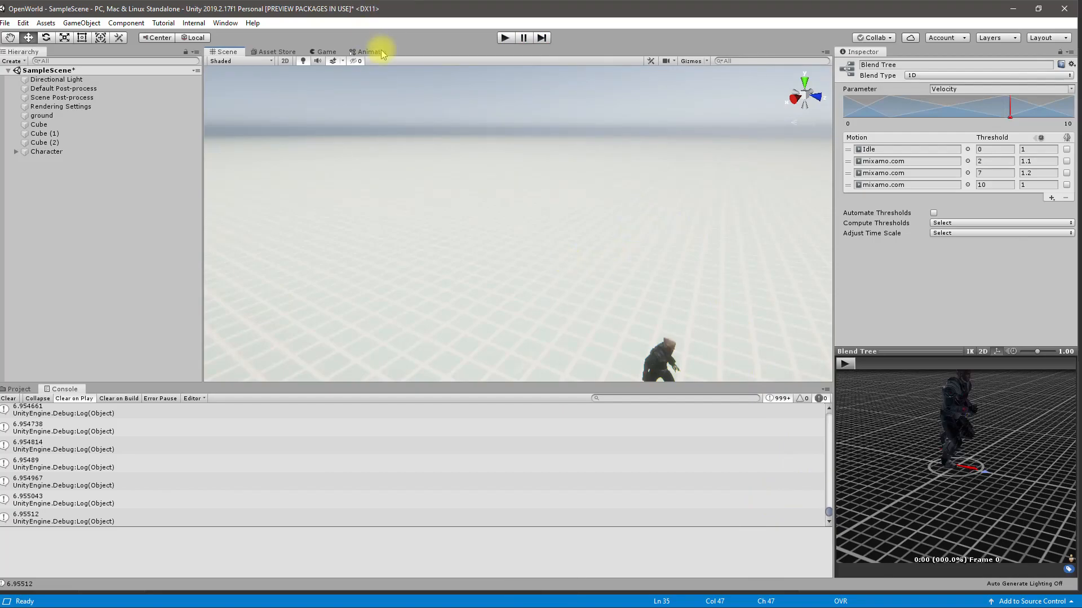
Step: Give the run motion threshold 6 and speed 1.1, and set Character's Run Speed to 6
{"action": "left_click", "coordinate": [369, 52]}
{"action": "type", "text": "6"}
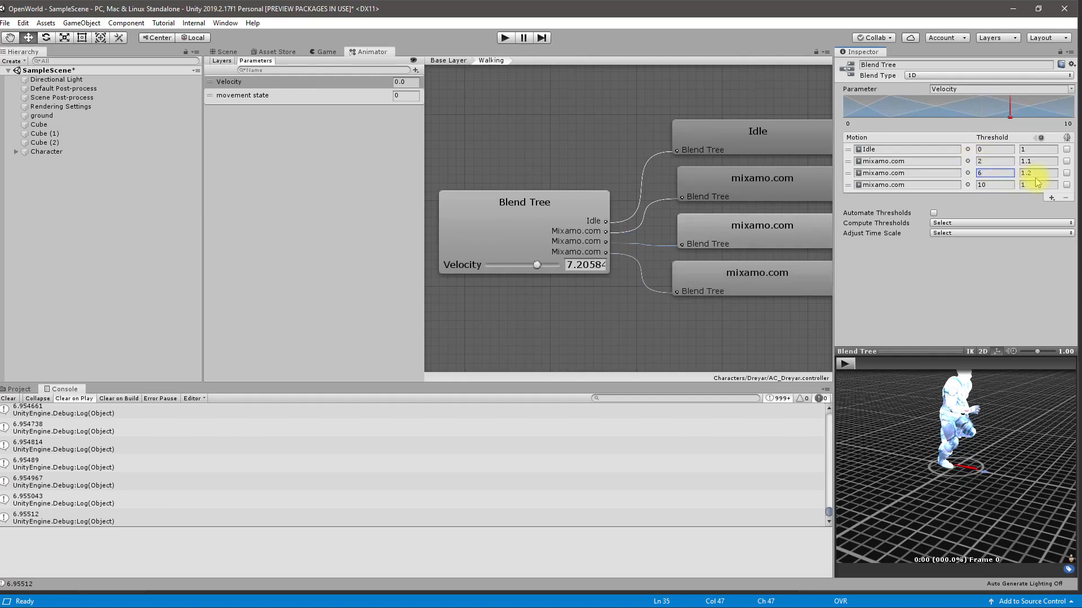
{"action": "left_click", "coordinate": [1034, 172]}
{"action": "type", "text": "1.1"}
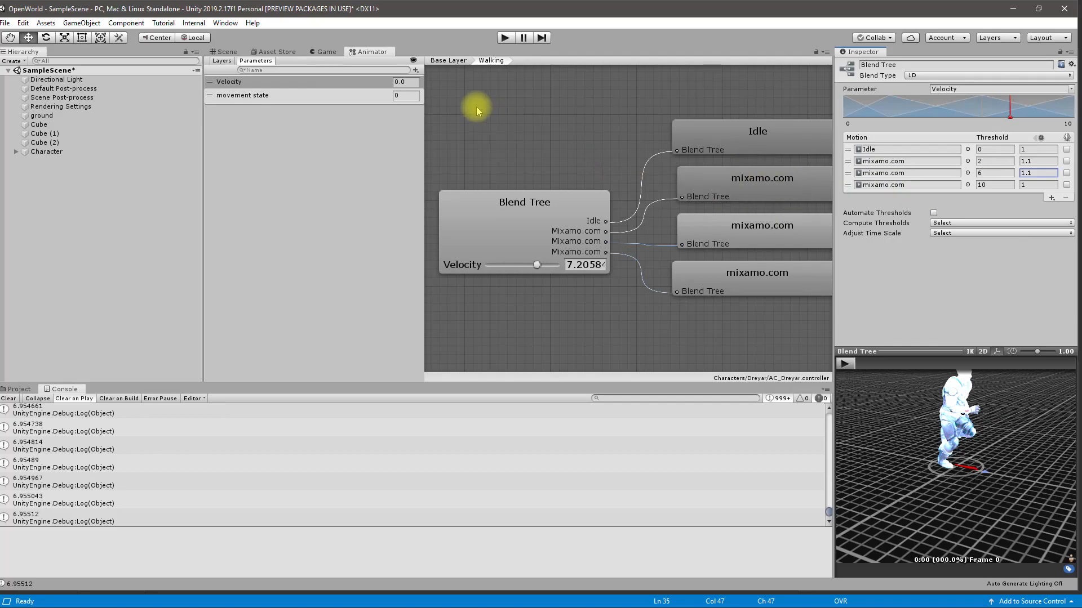
{"action": "left_click", "coordinate": [46, 151]}
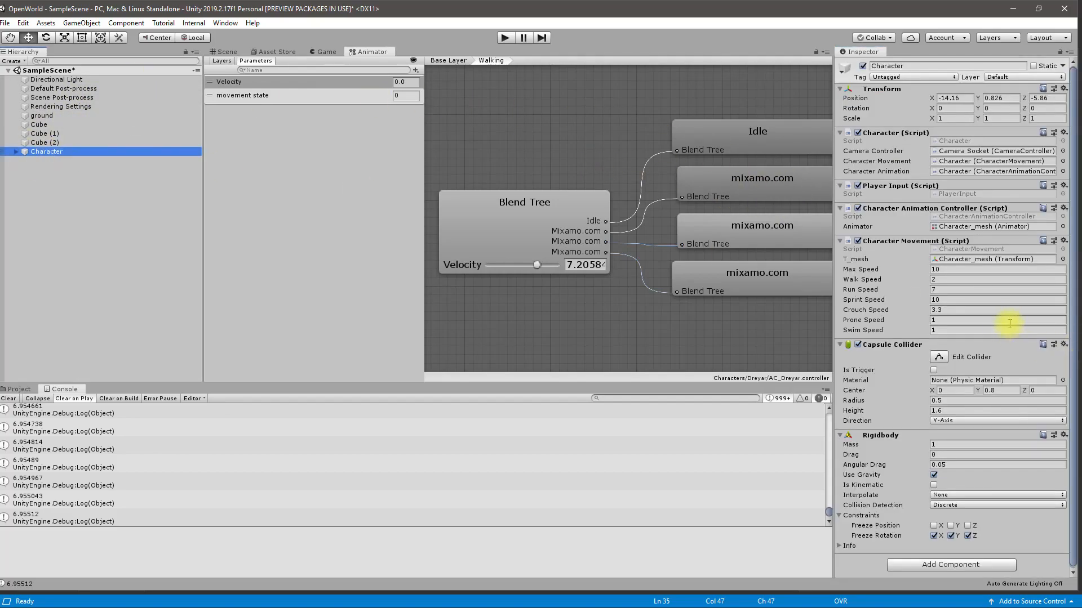
{"action": "left_click", "coordinate": [997, 289]}
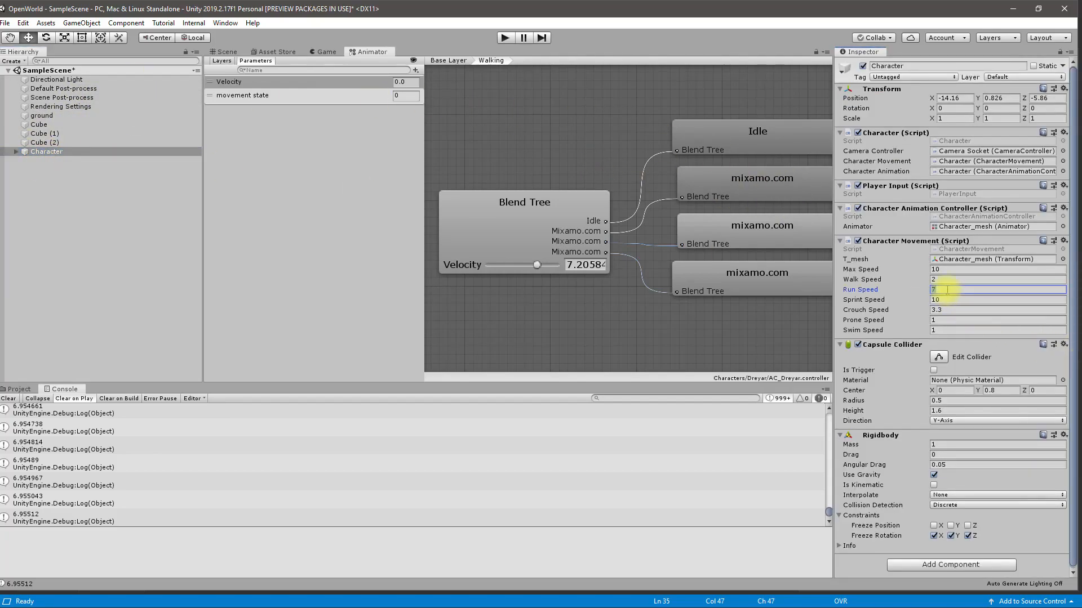
{"action": "type", "text": "6"}
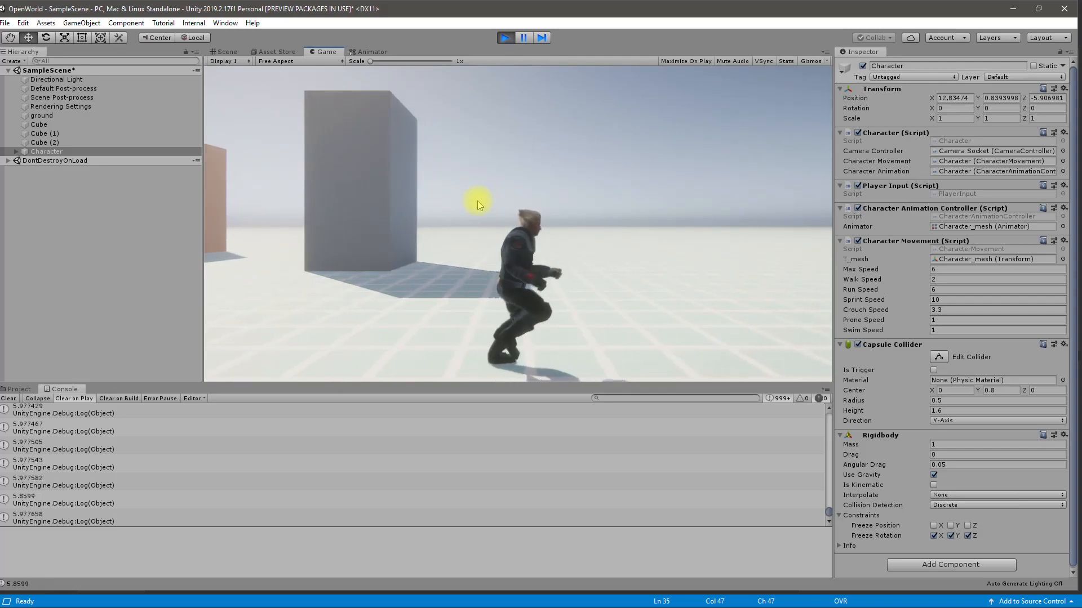
Step: Stop Play mode after testing the run at speed 6
{"action": "key", "text": "ctrl+p"}
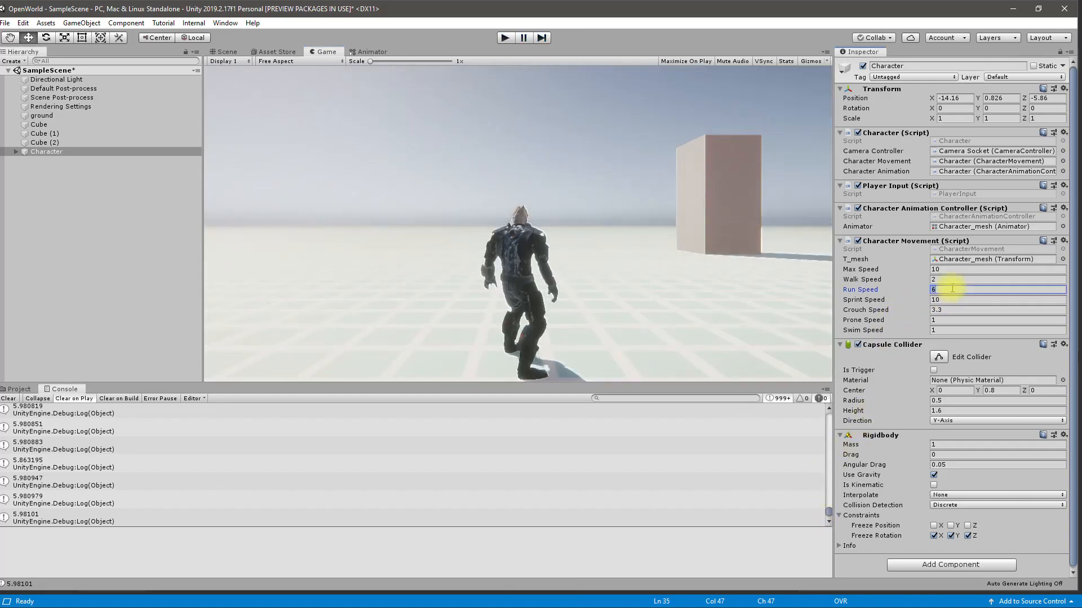
Step: Set Run Speed to 5 and the blend tree's third threshold to 5
{"action": "type", "text": "5"}
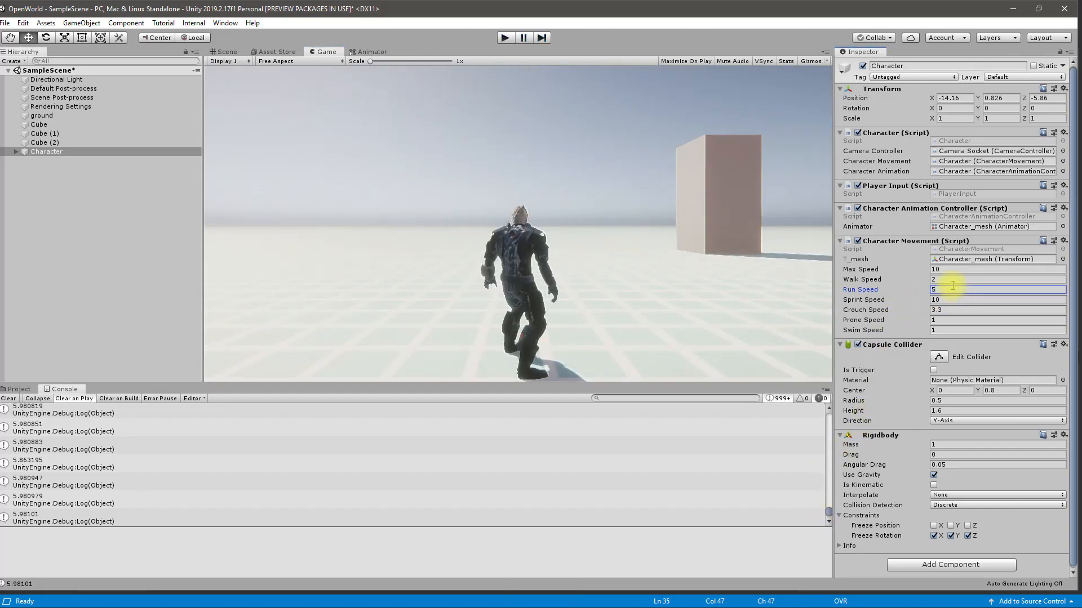
{"action": "left_click", "coordinate": [372, 52]}
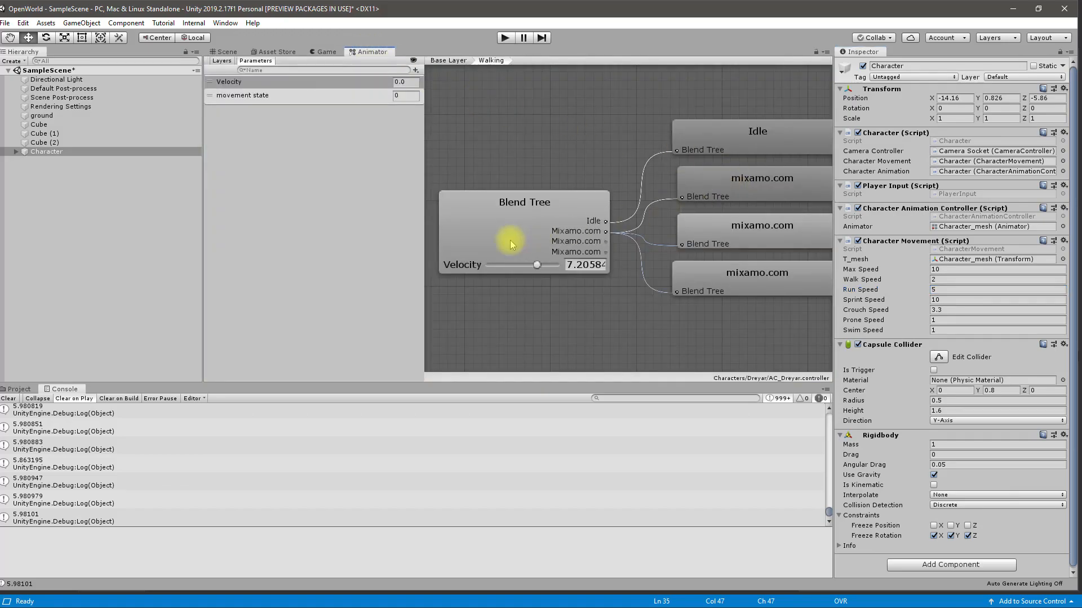
{"action": "left_click", "coordinate": [524, 201]}
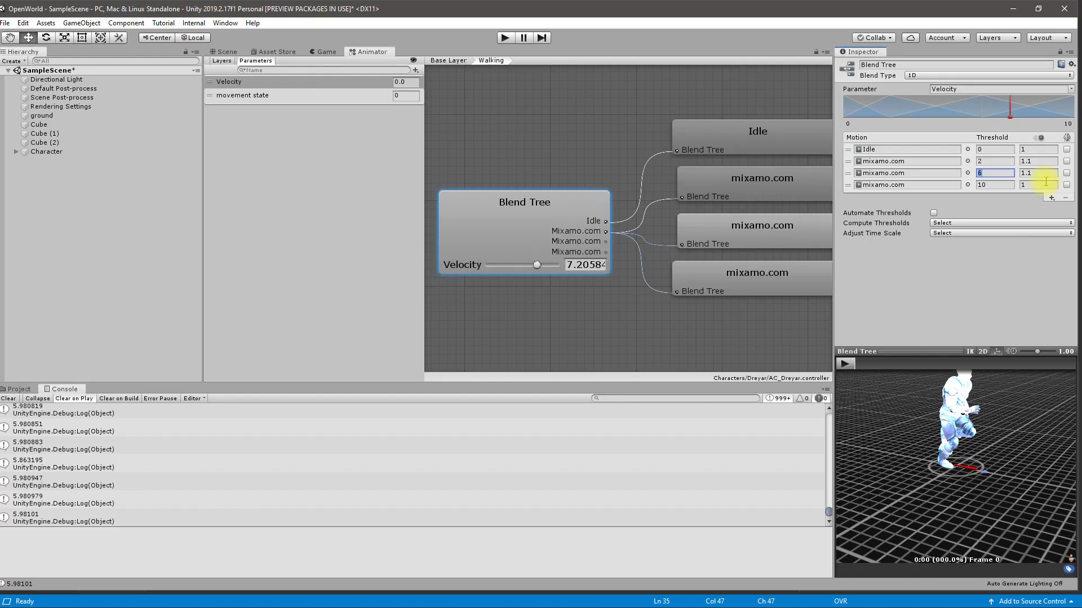
{"action": "key", "text": "Tab"}
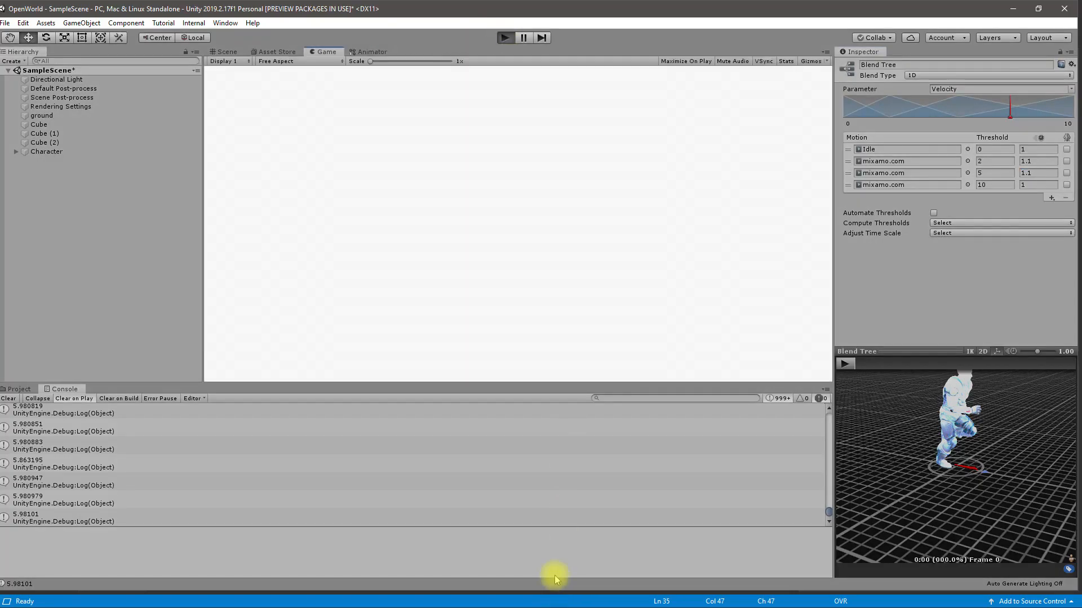
{"action": "left_click", "coordinate": [504, 37]}
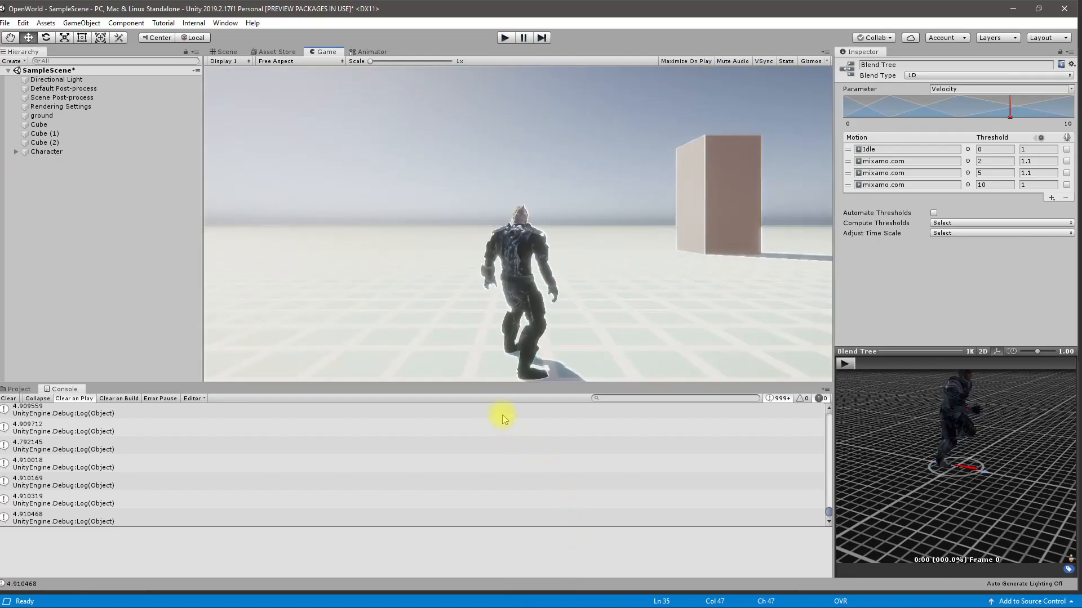
{"action": "mouse_move", "coordinate": [466, 290]}
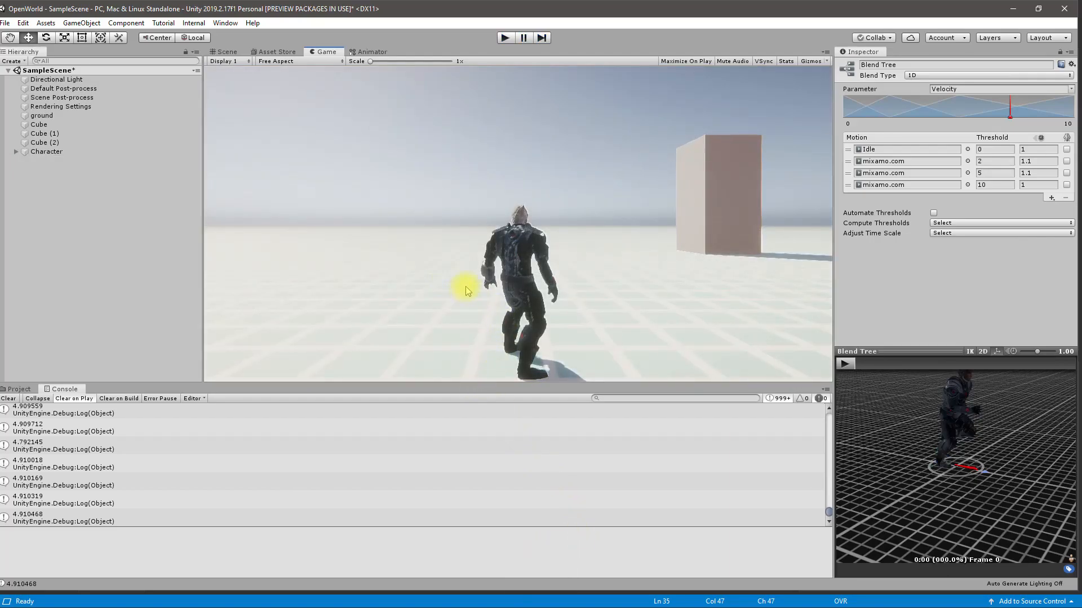
Step: Give the Character a Sprint Speed of 7 and set the fourth blend threshold to 7
{"action": "left_click", "coordinate": [46, 151]}
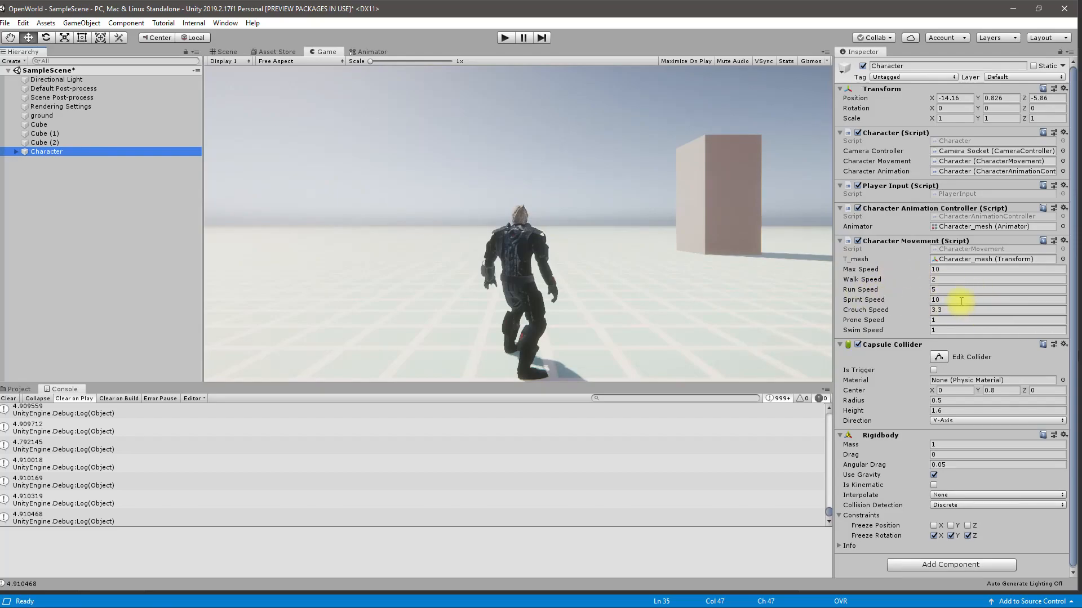
{"action": "mouse_move", "coordinate": [956, 290]}
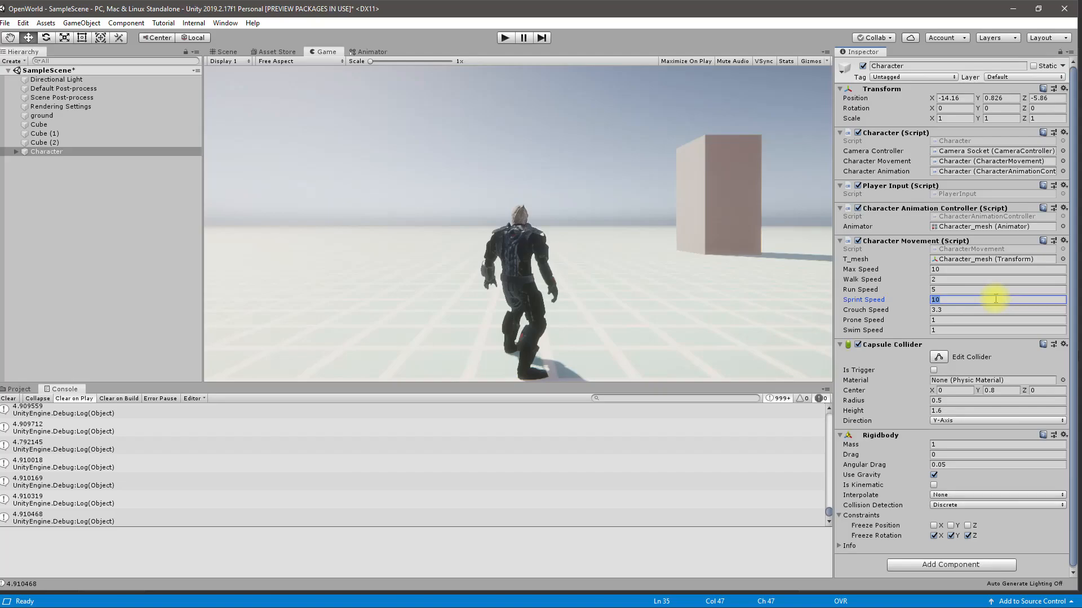
{"action": "type", "text": "7"}
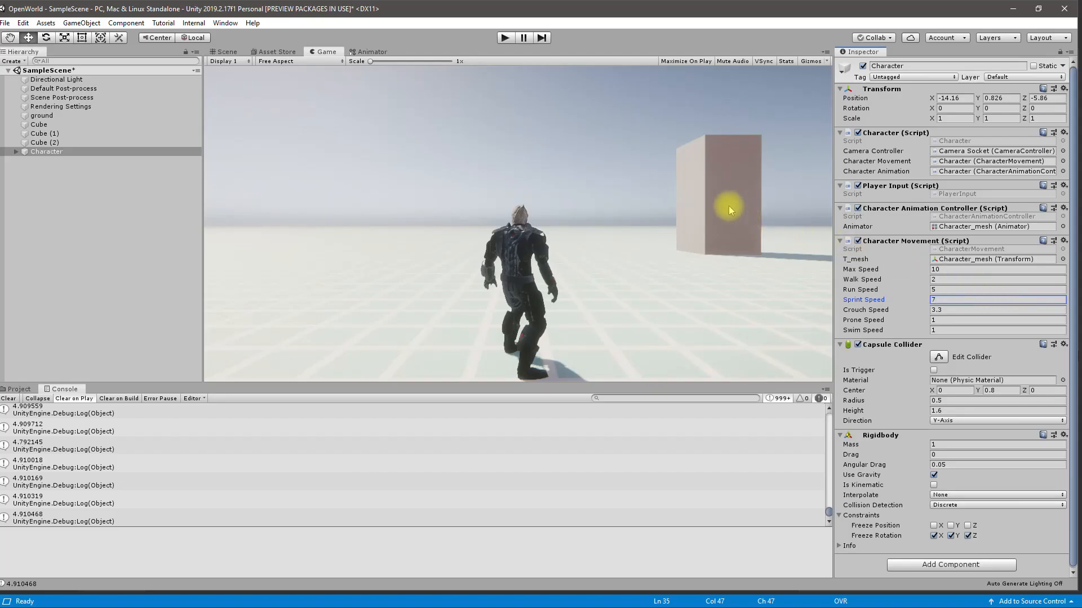
{"action": "left_click", "coordinate": [371, 51]}
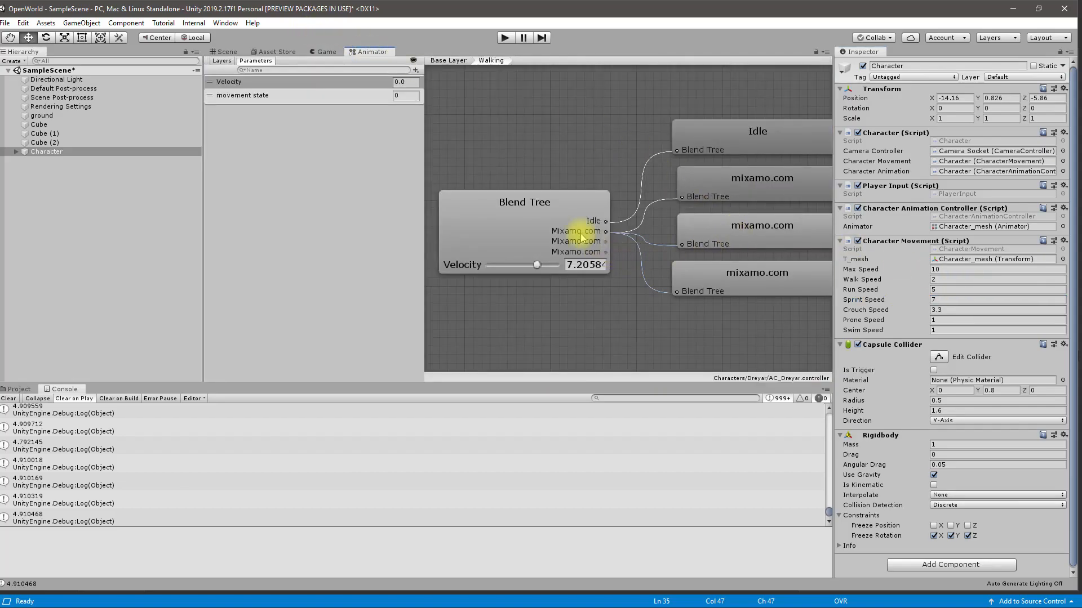
{"action": "left_click", "coordinate": [523, 202]}
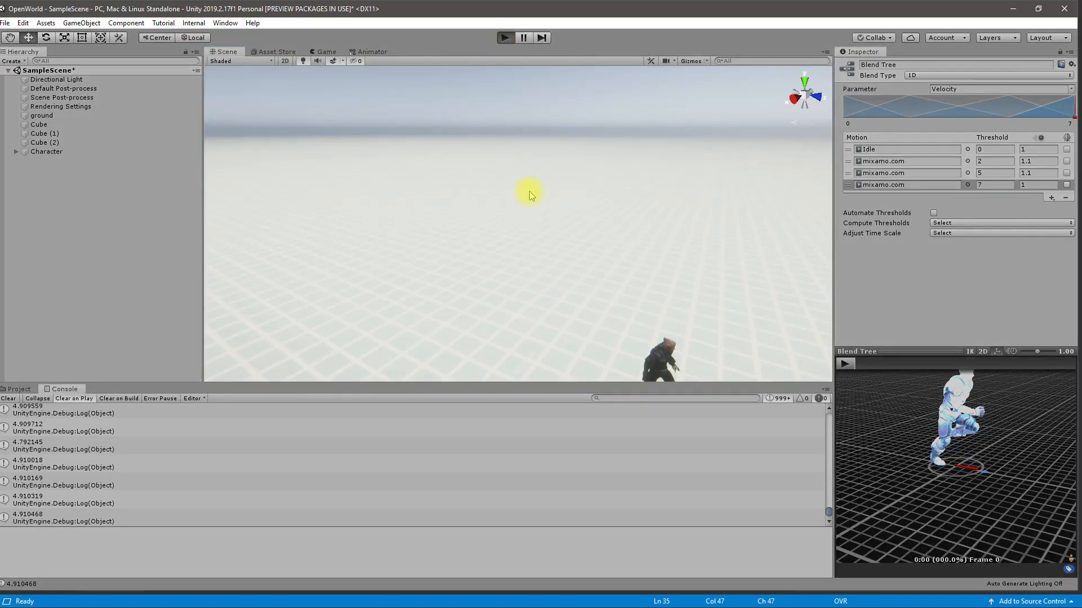
{"action": "left_click", "coordinate": [504, 37]}
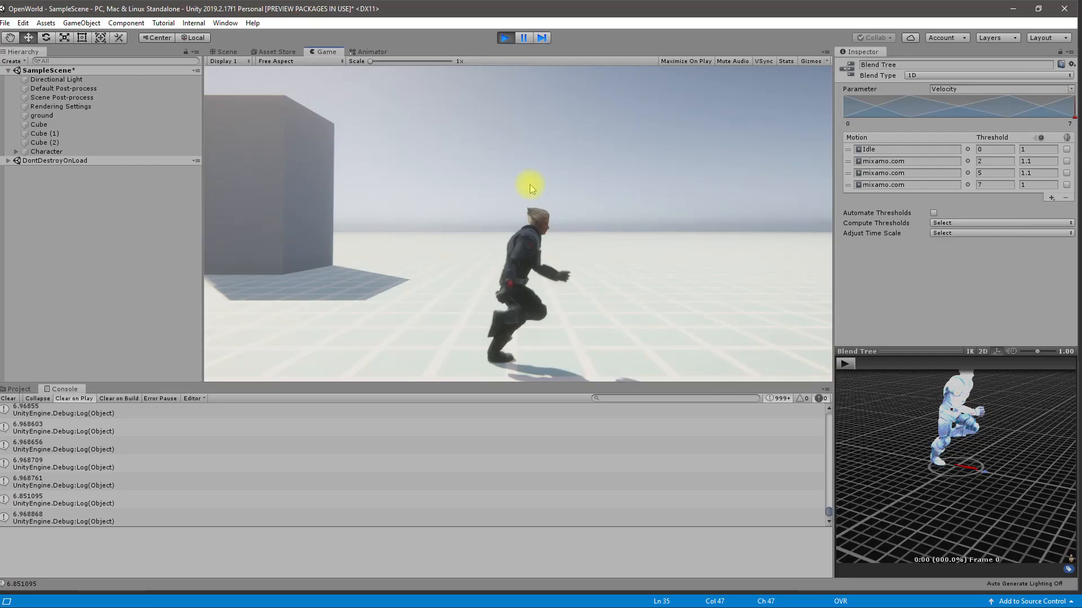
{"action": "key", "text": "ctrl+p"}
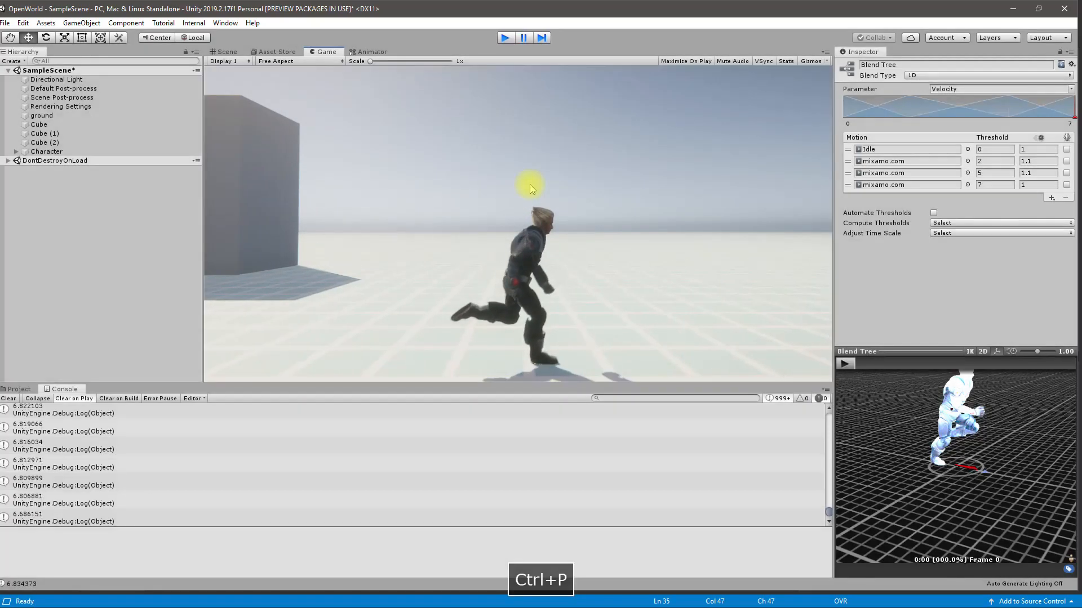
{"action": "key", "text": "ctrl+p"}
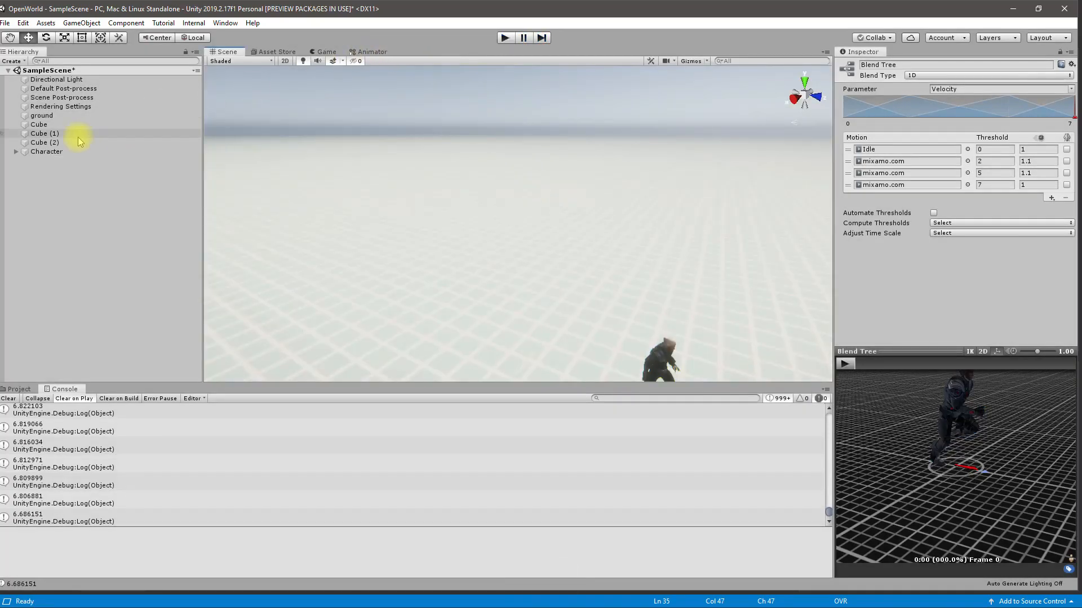
Step: Set the fourth Blend Tree motion's speed to 1.1, then switch to Visual Studio
{"action": "left_click", "coordinate": [46, 151]}
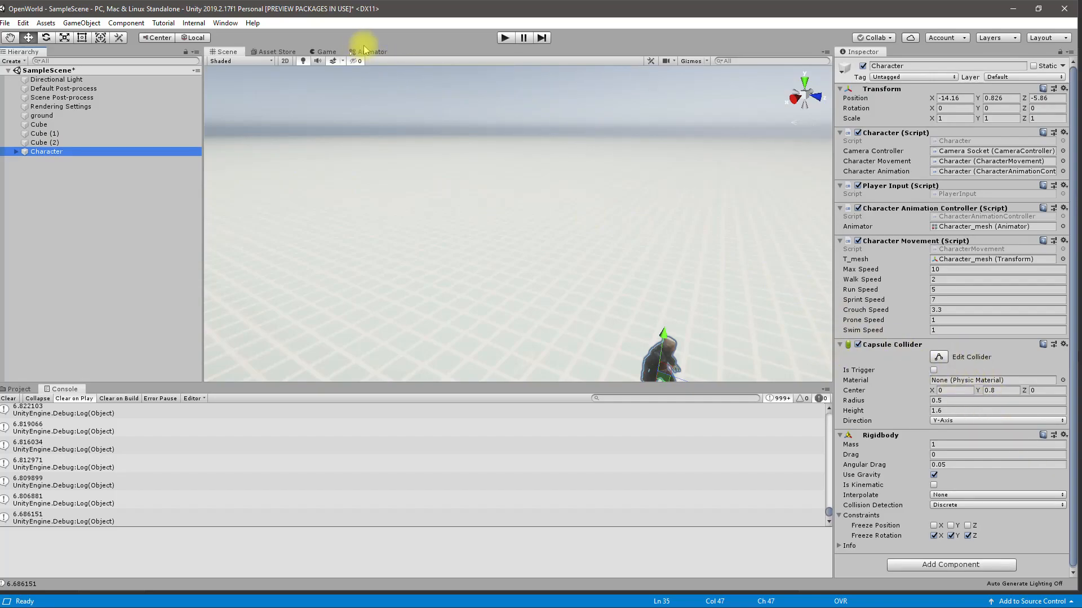
{"action": "left_click", "coordinate": [371, 51]}
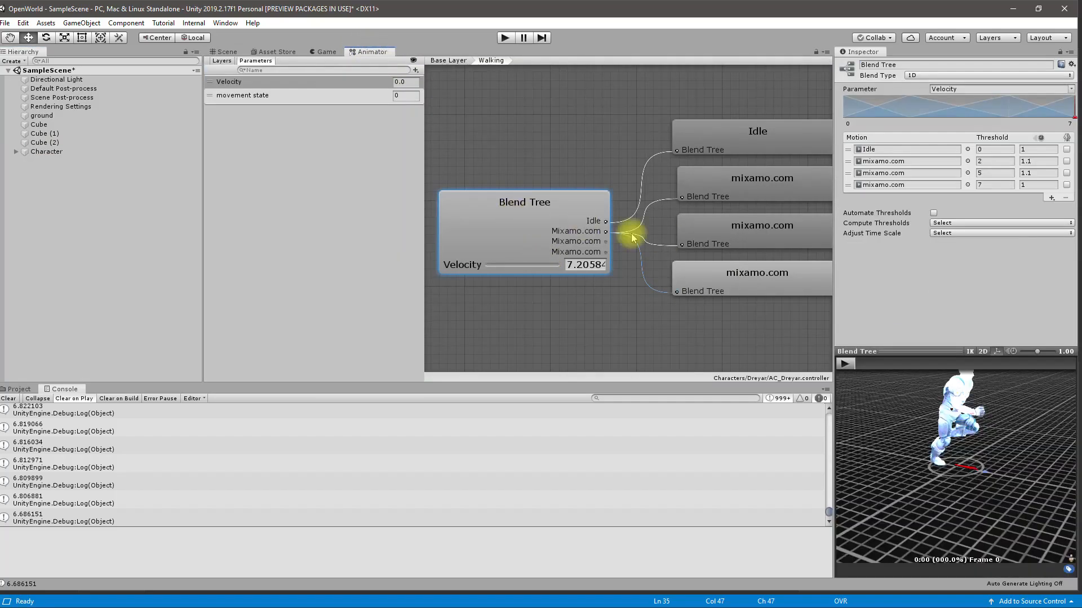
{"action": "left_click", "coordinate": [1038, 184]}
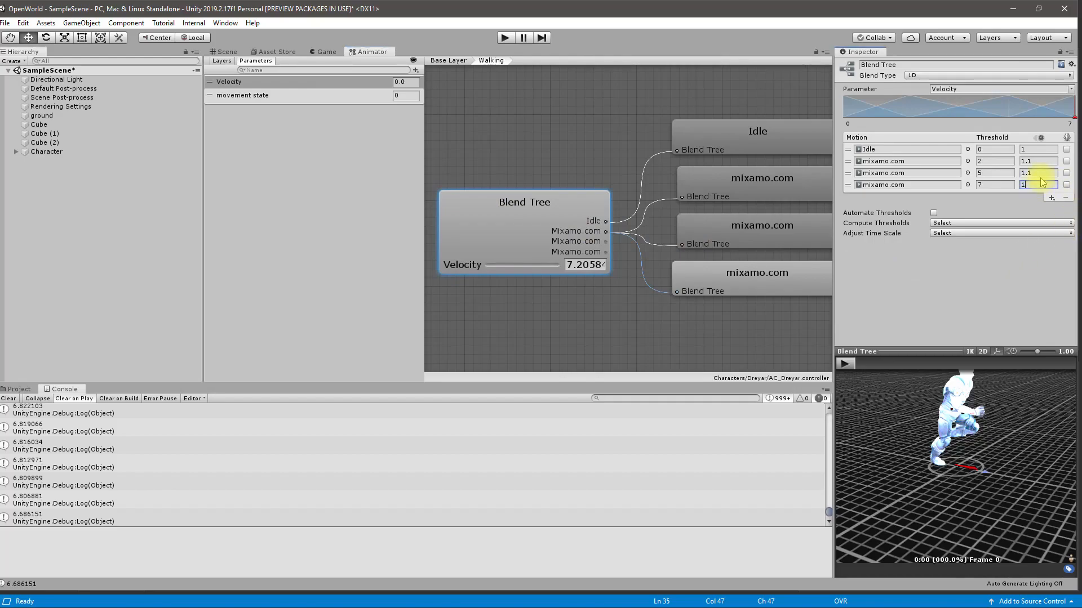
{"action": "key", "text": "alt+tab"}
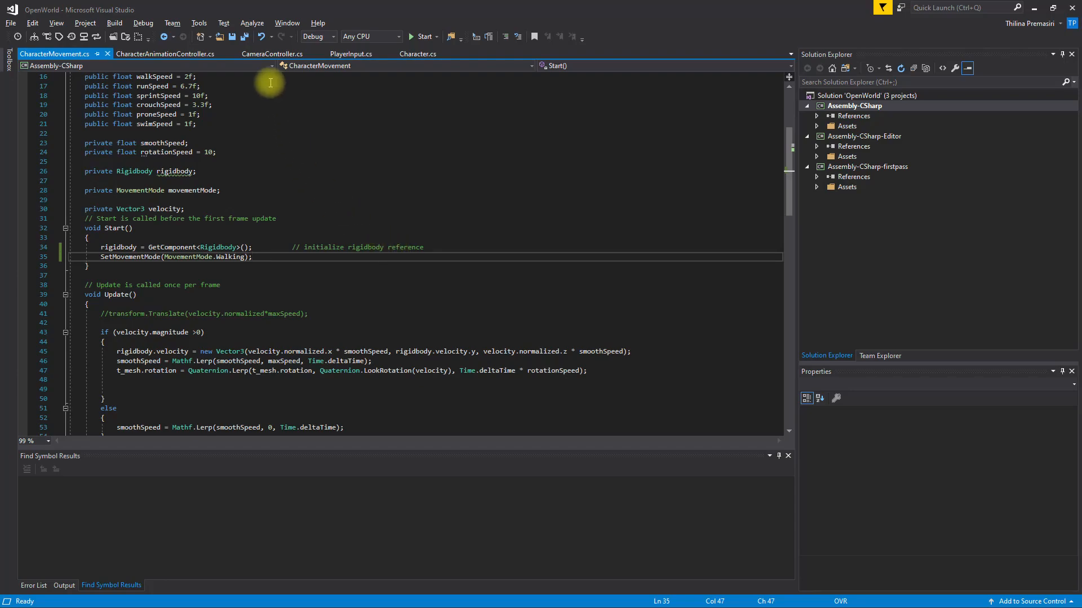
Step: Edit the walk, run and sprint speed defaults in CharacterMovement.cs, then return to Unity
{"action": "left_click", "coordinate": [164, 54]}
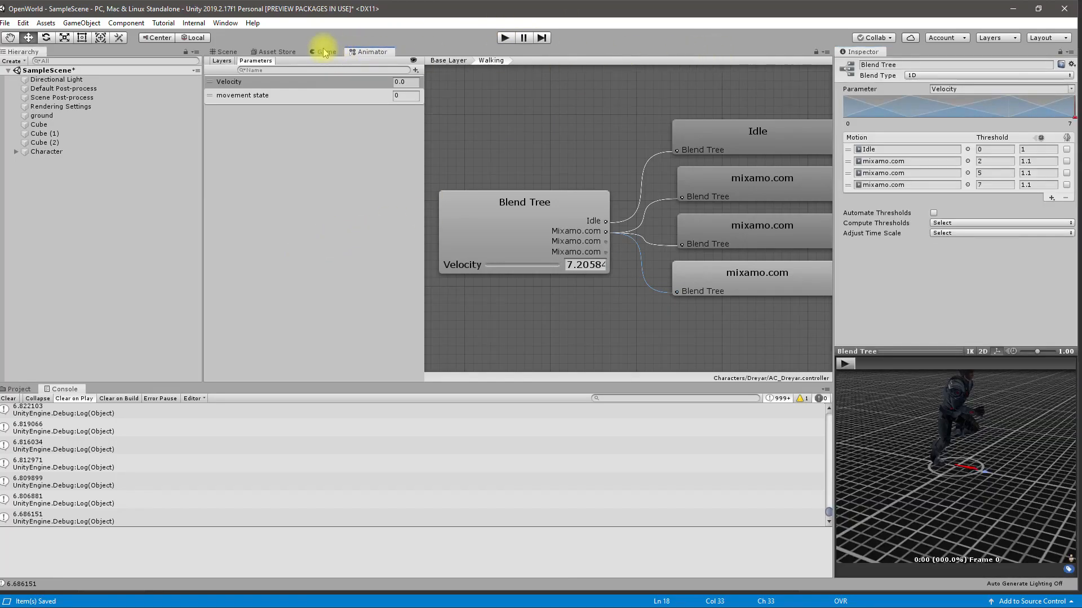
{"action": "left_click", "coordinate": [323, 51]}
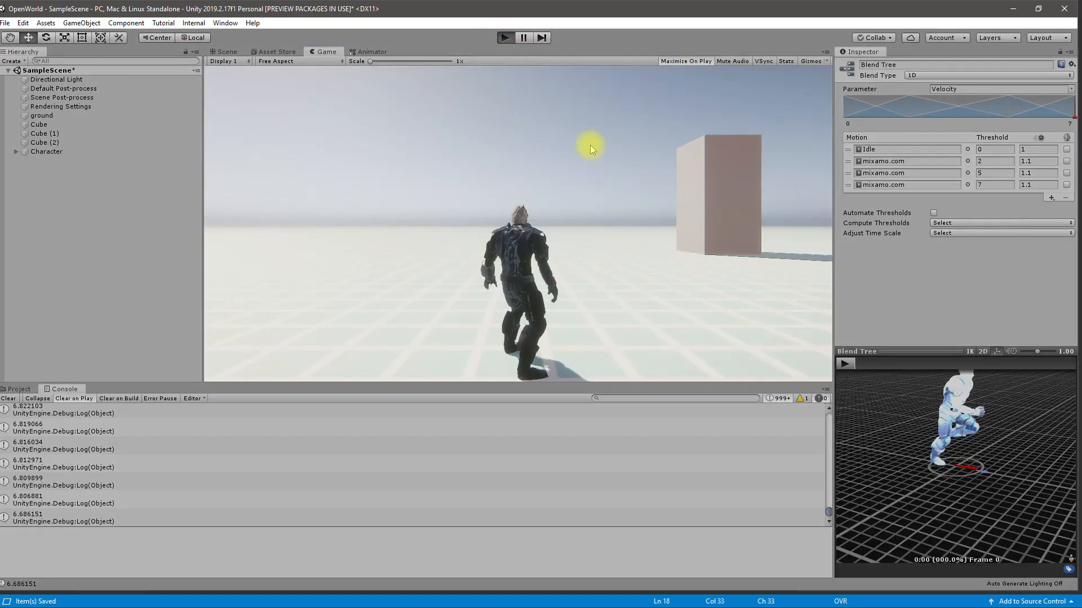
{"action": "left_click", "coordinate": [685, 61]}
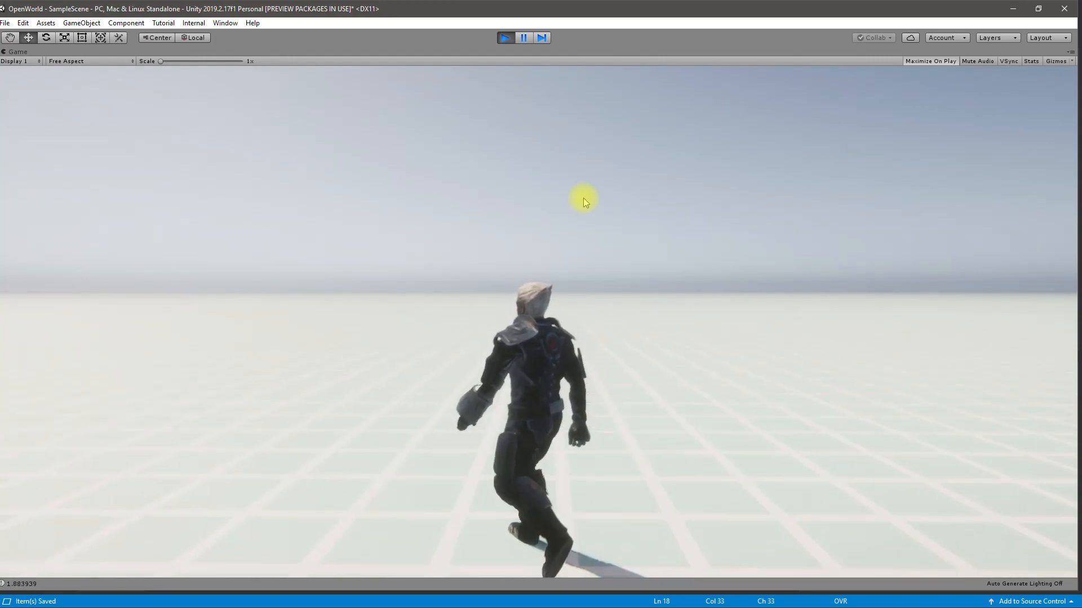
{"action": "key", "text": "ctrl+p"}
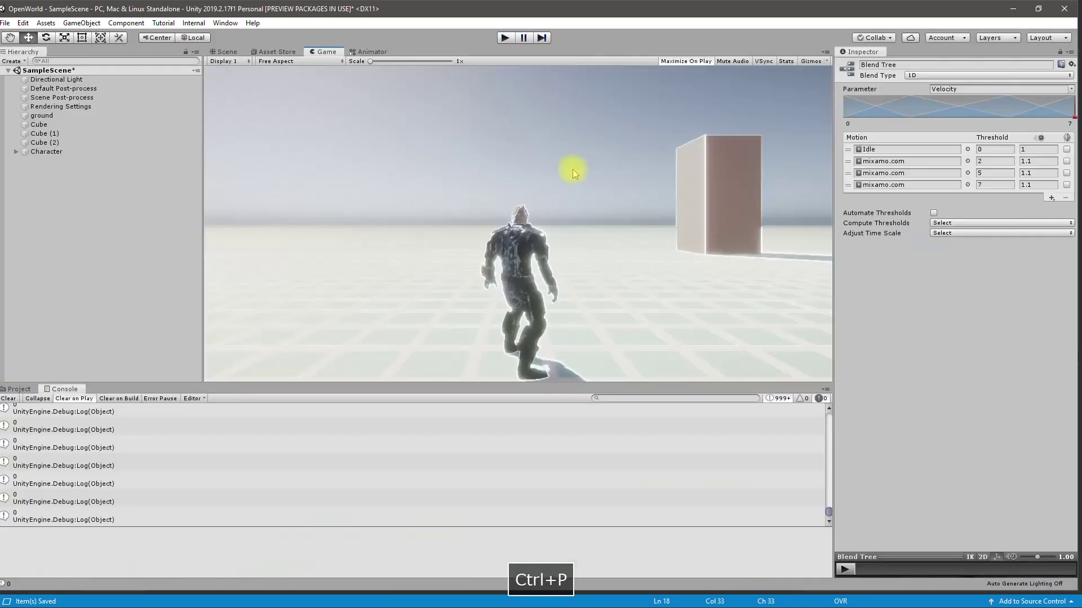
Step: View the Crouching state's Blend Tree, return to the Scene, then switch to the browser
{"action": "left_click", "coordinate": [371, 52]}
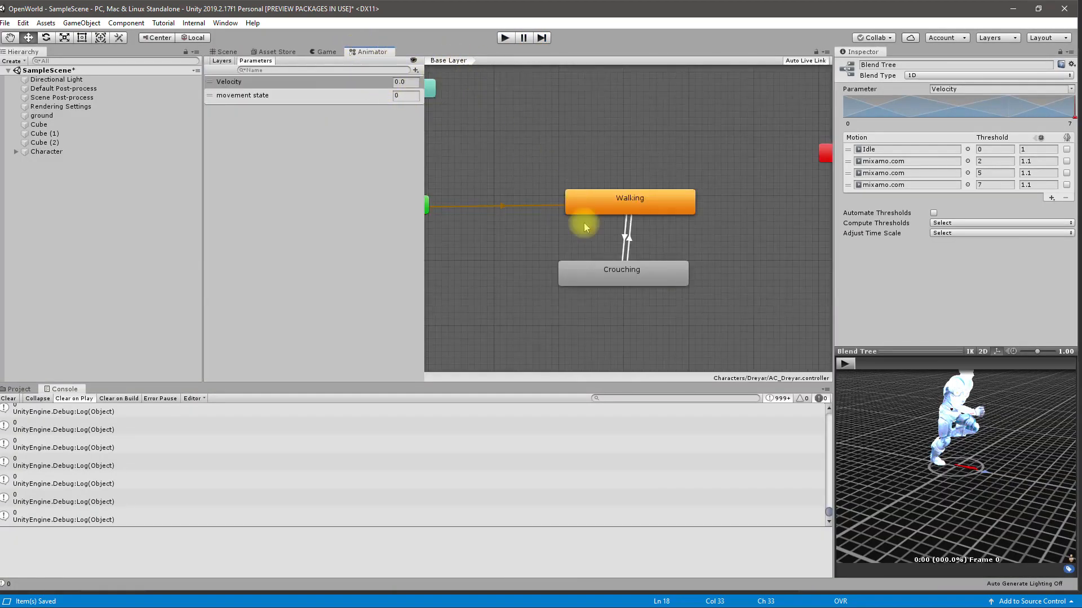
{"action": "double_click", "coordinate": [621, 272]}
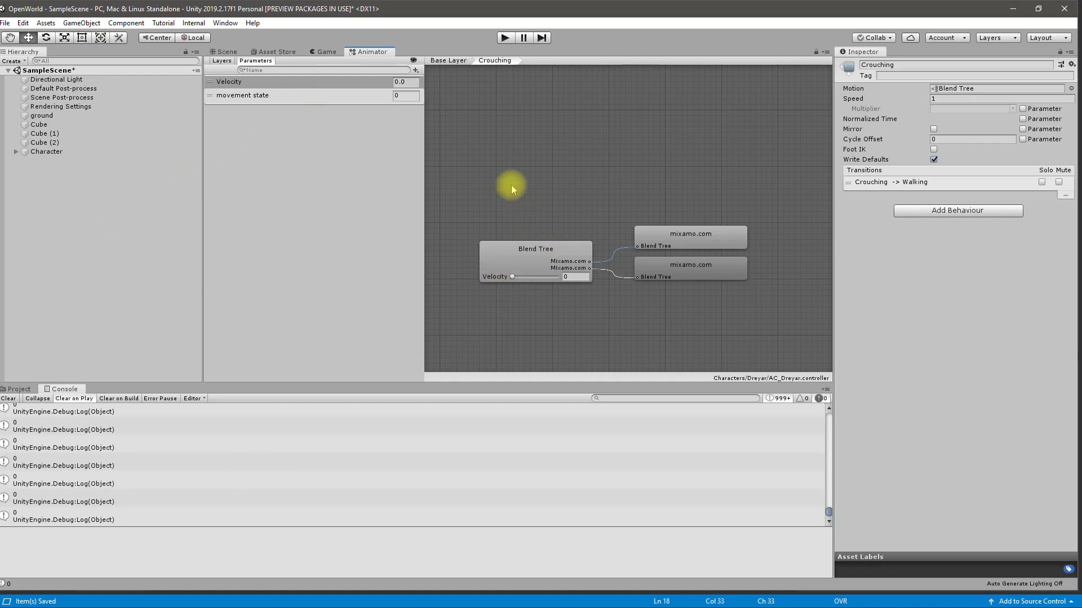
{"action": "left_click", "coordinate": [225, 51]}
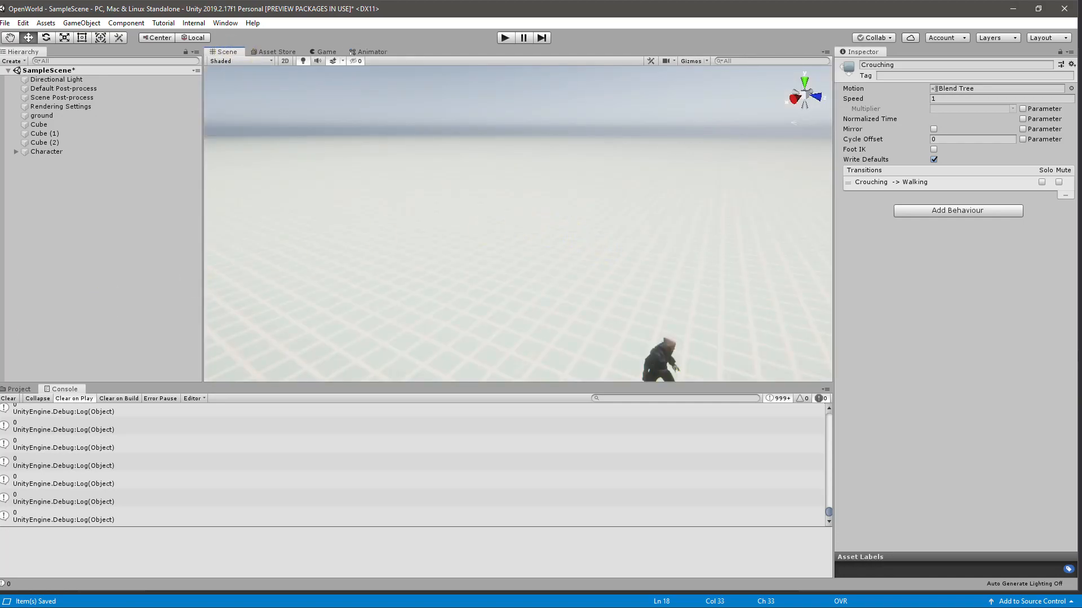
{"action": "key", "text": "alt+tab"}
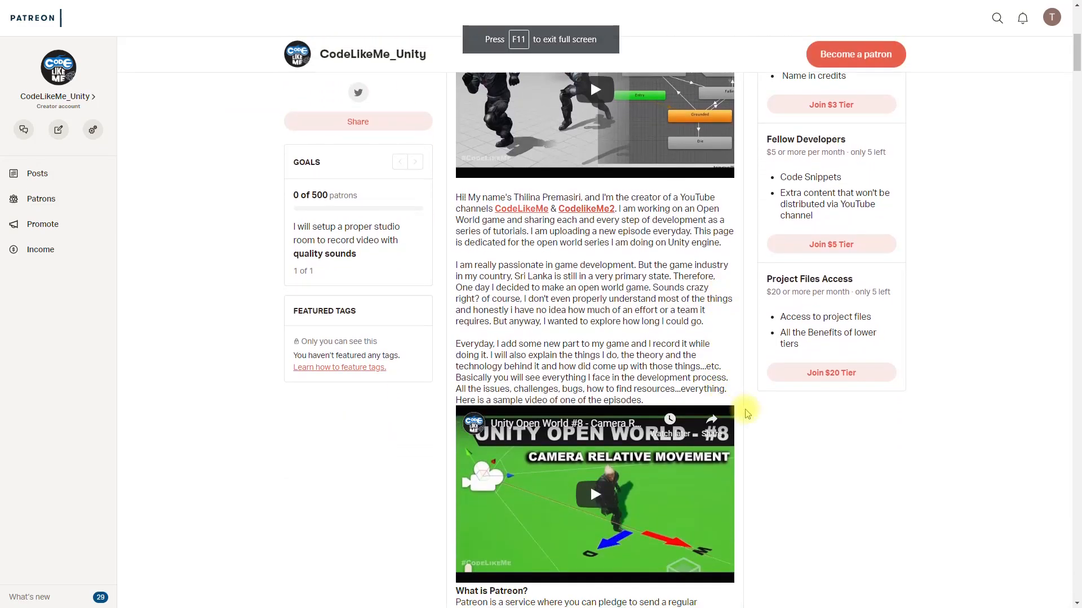
{"action": "scroll", "scroll_direction": "down", "scroll_amount": 3}
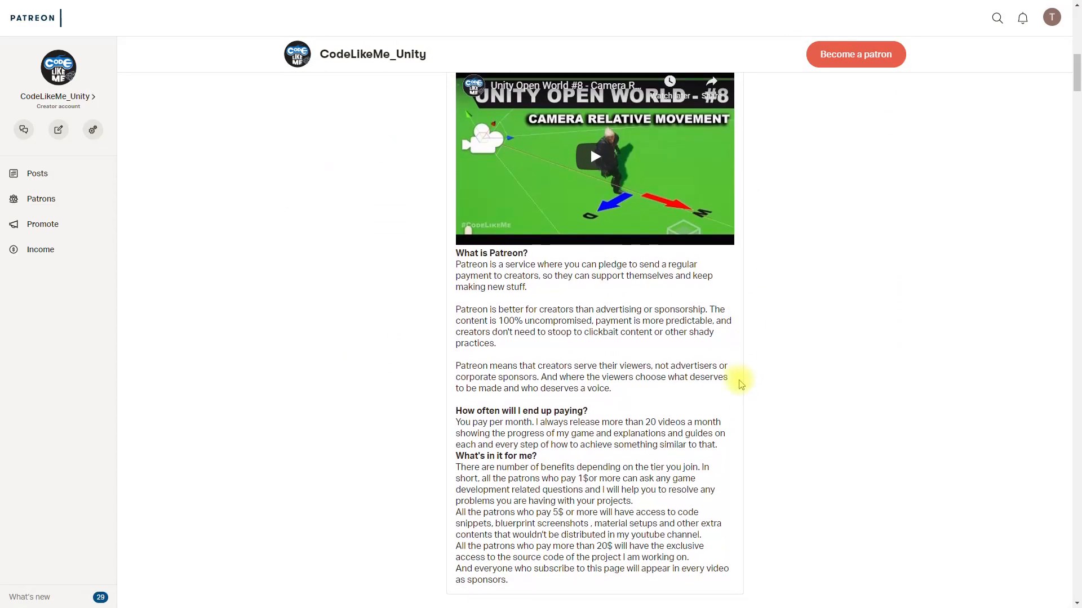
{"action": "scroll", "scroll_direction": "down", "scroll_amount": 3}
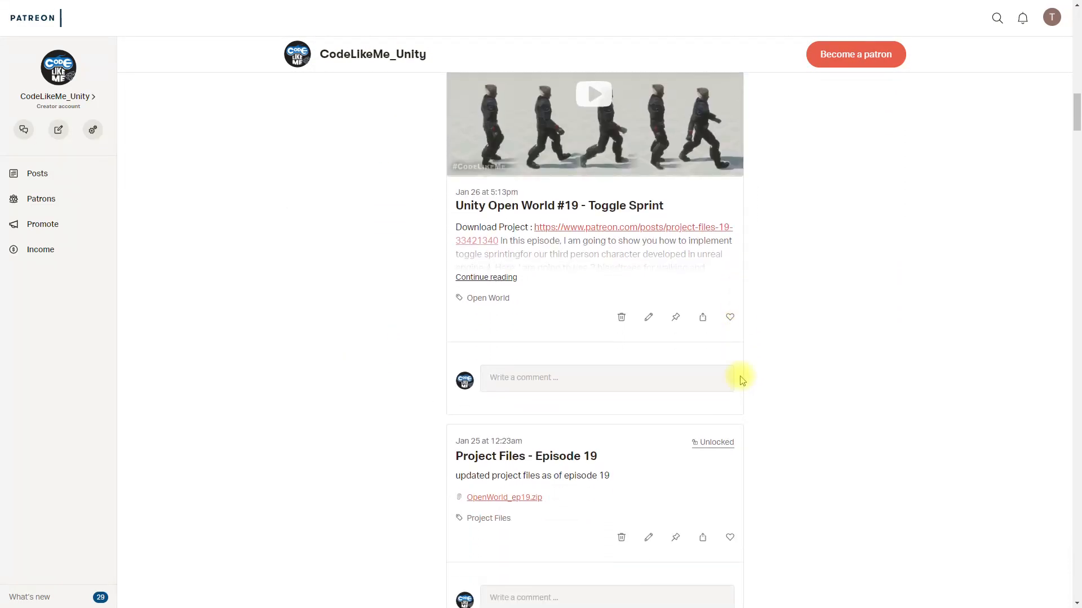
{"action": "scroll", "scroll_direction": "down", "scroll_amount": 3}
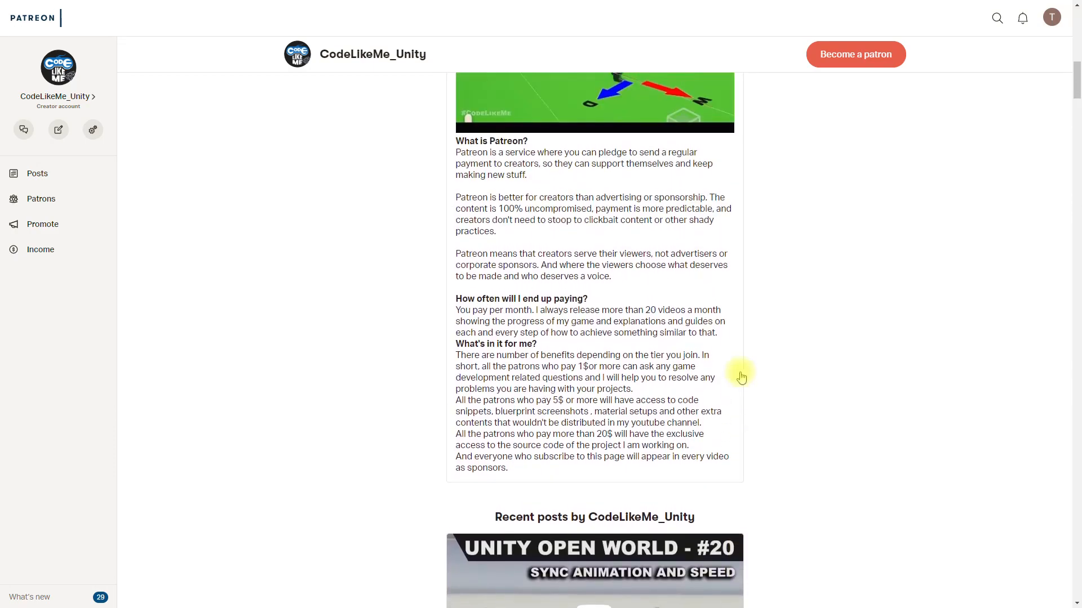
{"action": "scroll", "scroll_direction": "down", "scroll_amount": 3}
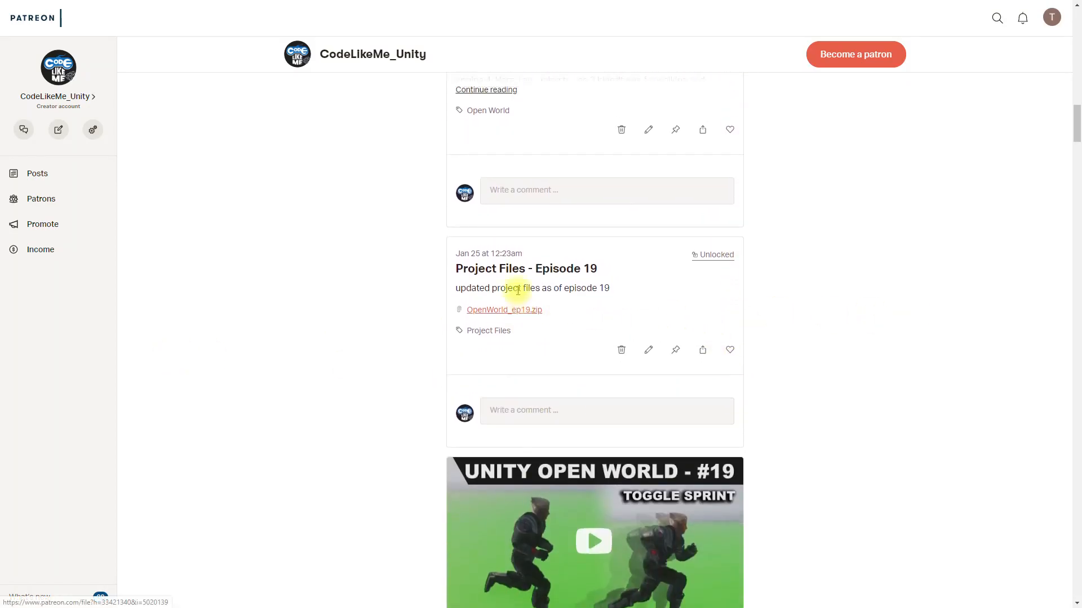
{"action": "scroll", "scroll_direction": "up", "scroll_amount": 3}
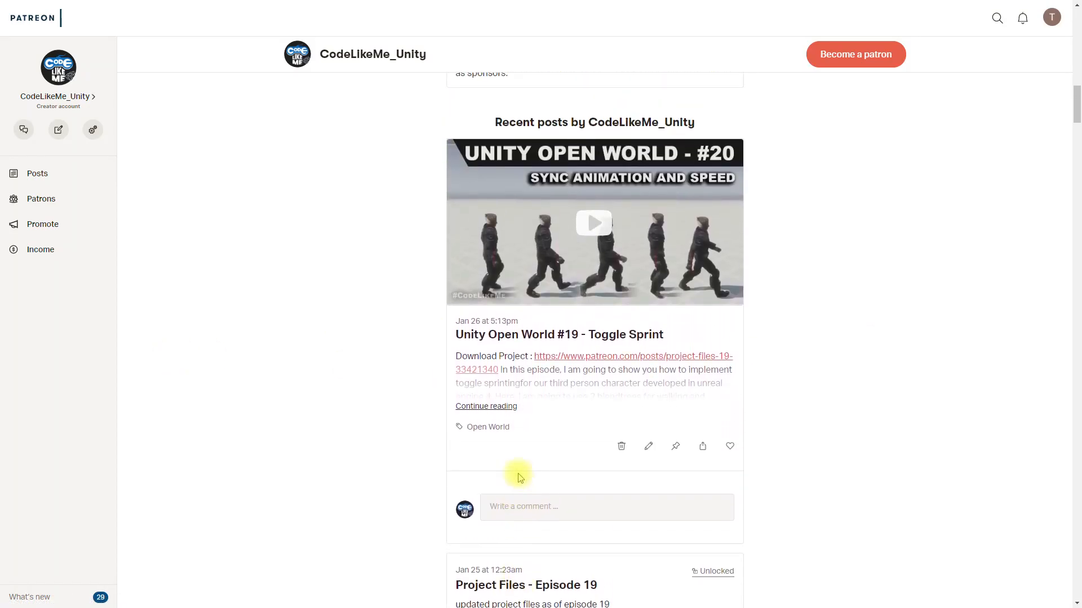